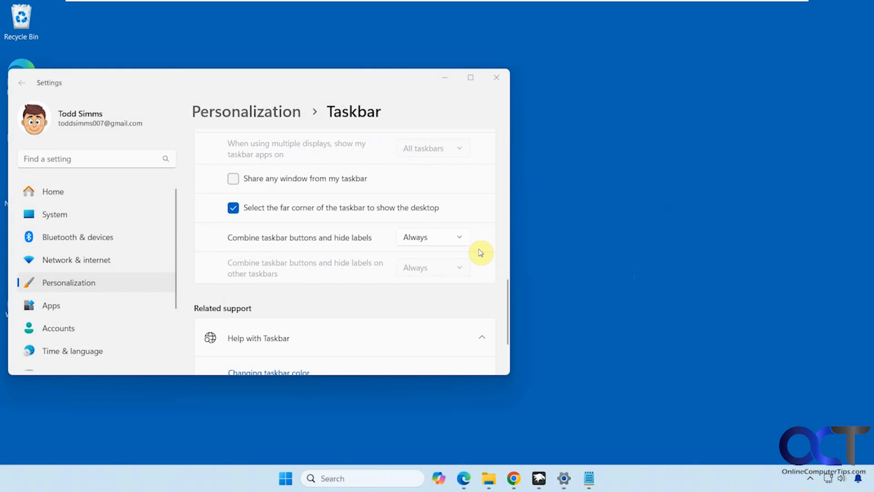
mouse_move(406, 284)
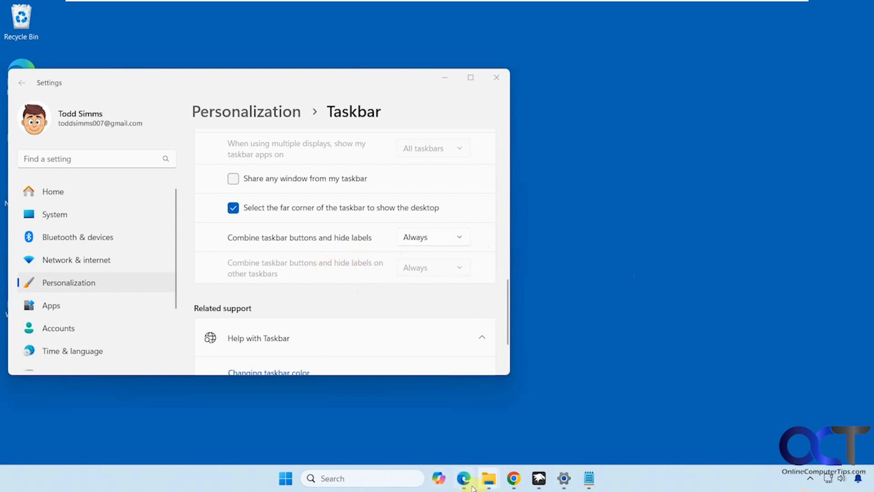
mouse_move(488, 478)
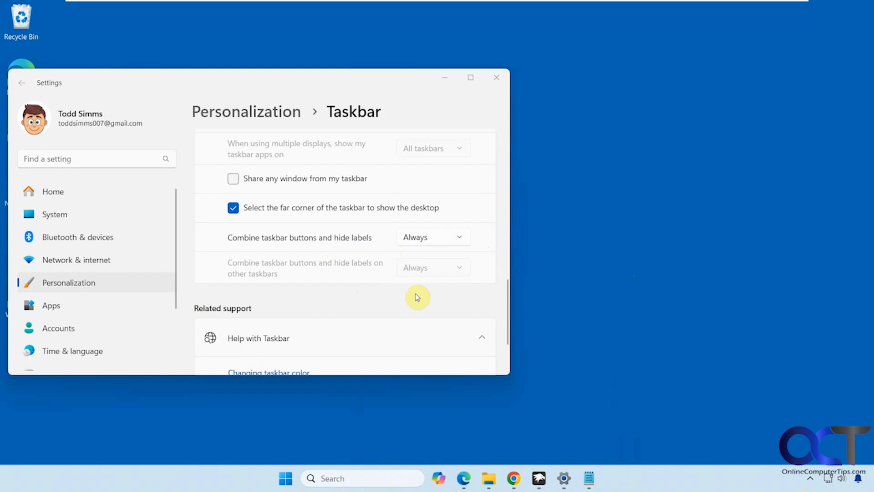
- Toggle taskbar button combining off and back on, then bring Windhawk forward
left_click(431, 237)
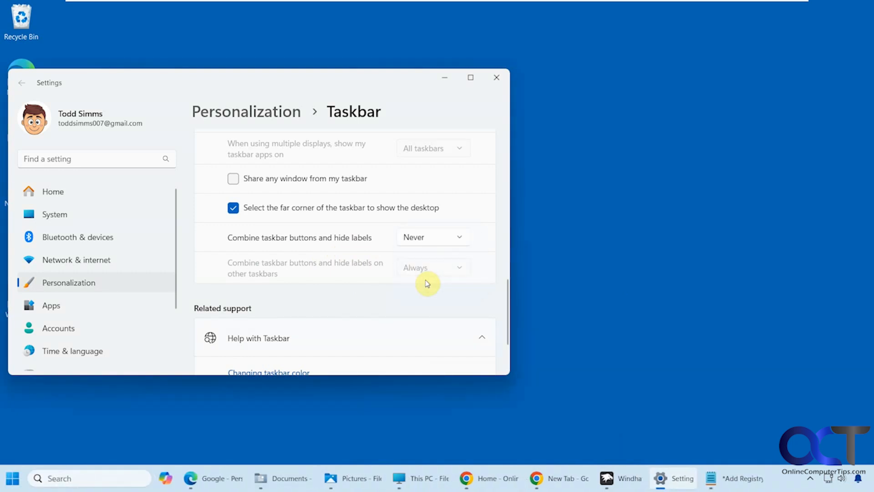
mouse_move(350, 477)
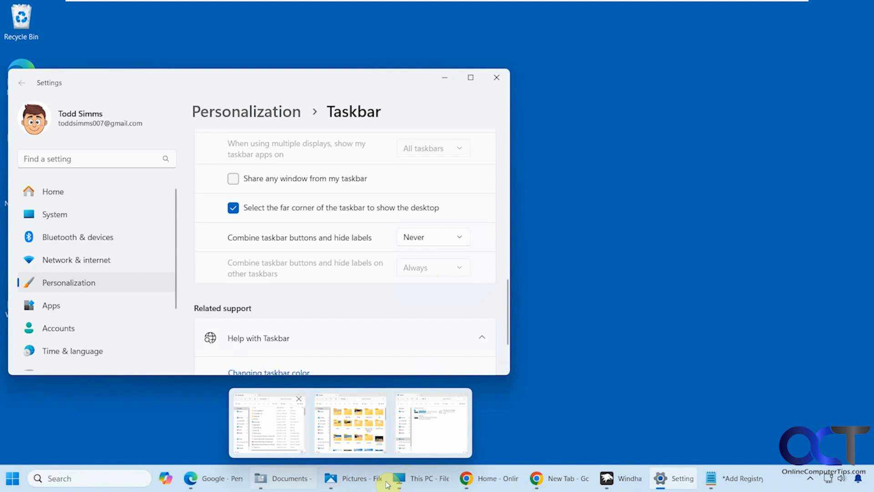
mouse_move(456, 245)
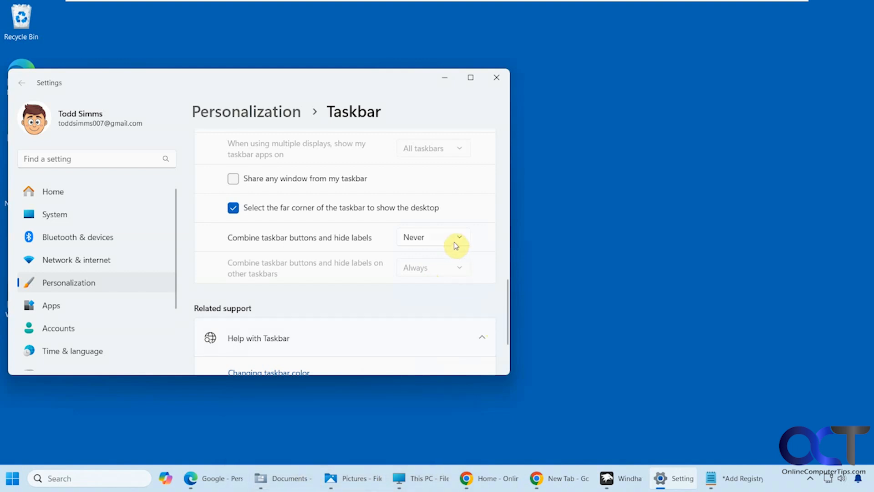
left_click(432, 237)
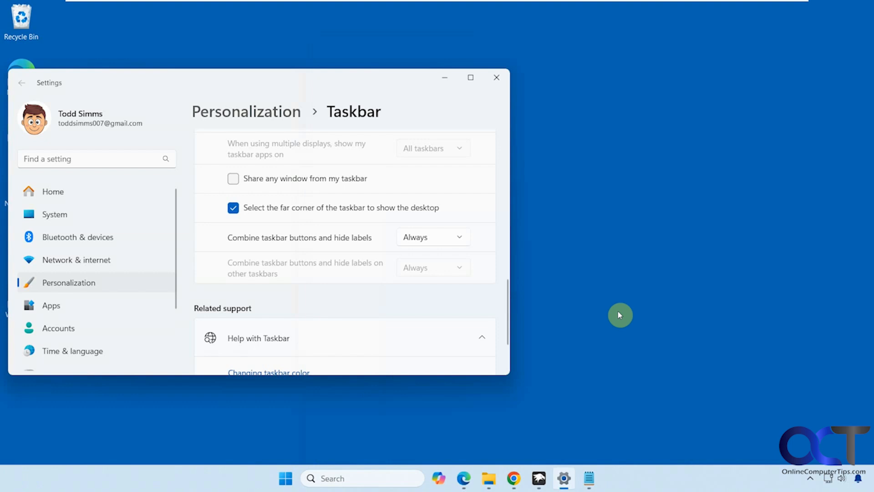
mouse_move(538, 478)
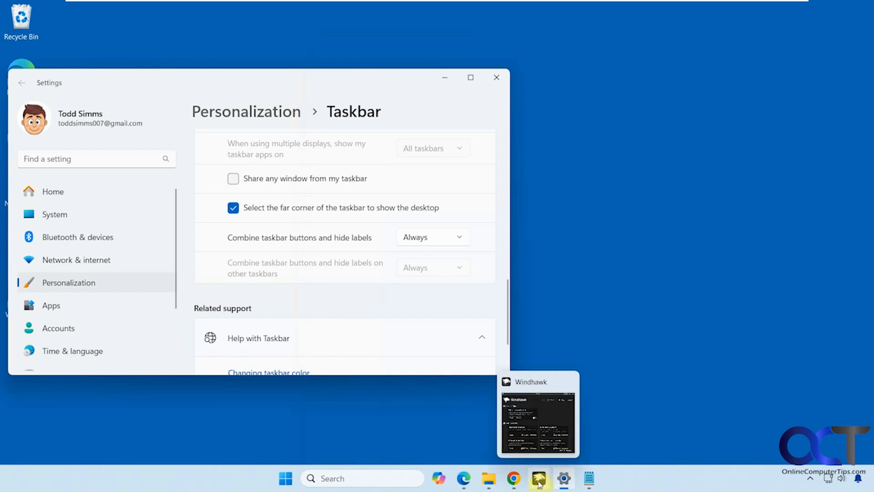
left_click(537, 478)
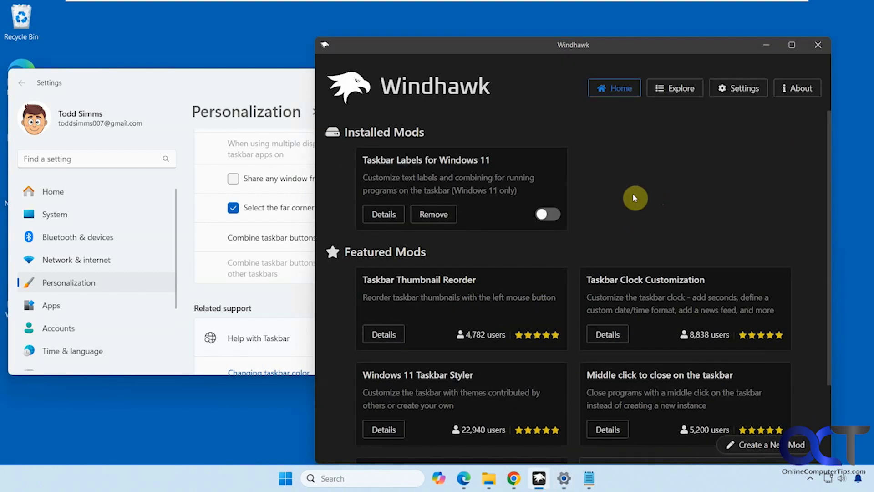
mouse_move(538, 147)
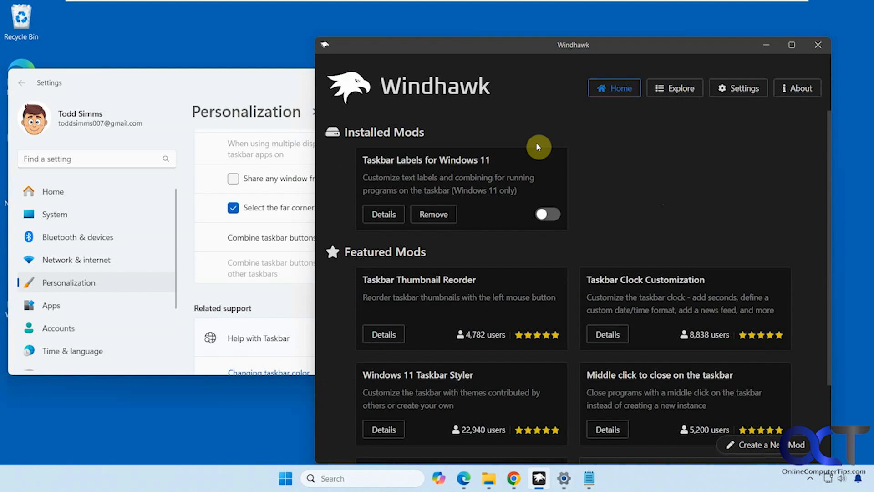
mouse_move(466, 274)
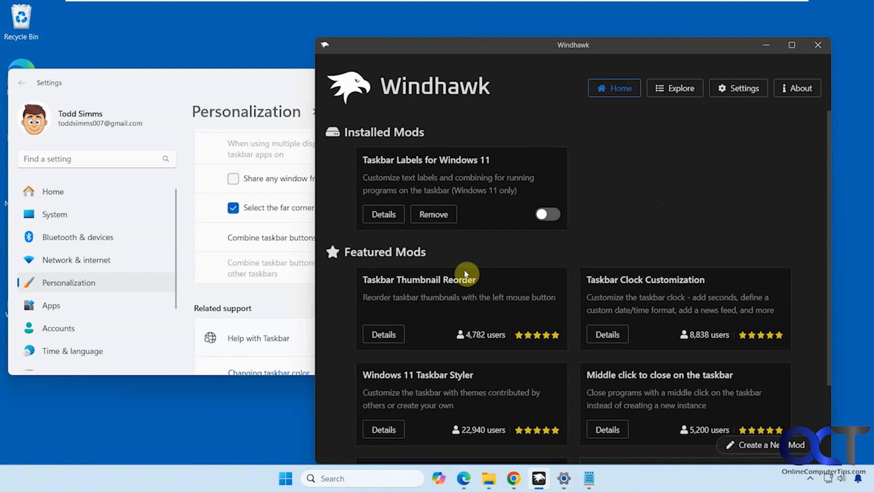
mouse_move(495, 282)
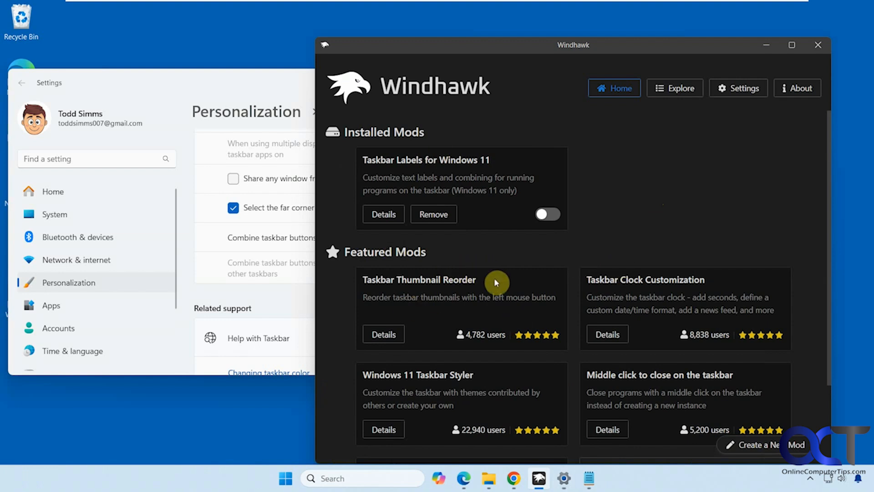
mouse_move(628, 217)
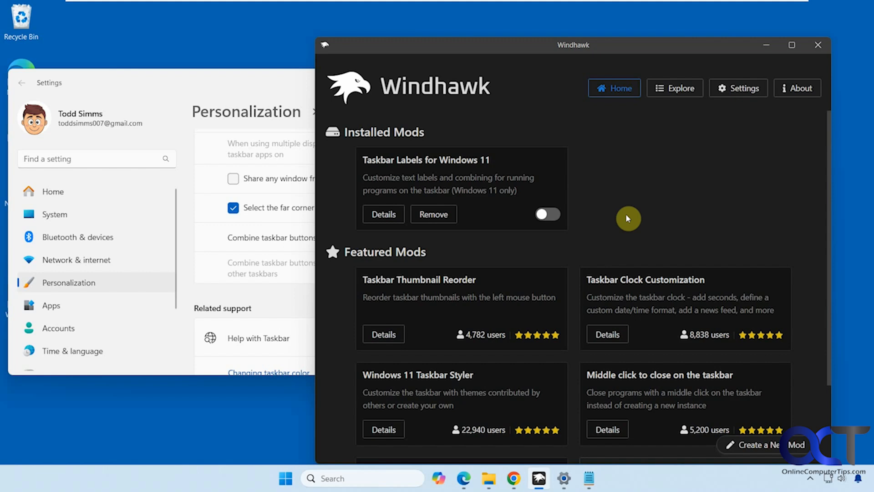
mouse_move(625, 222)
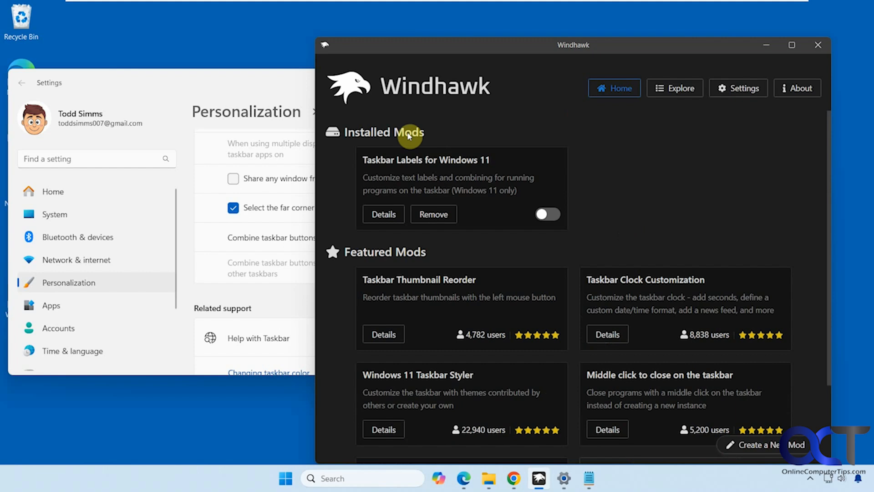
mouse_move(431, 267)
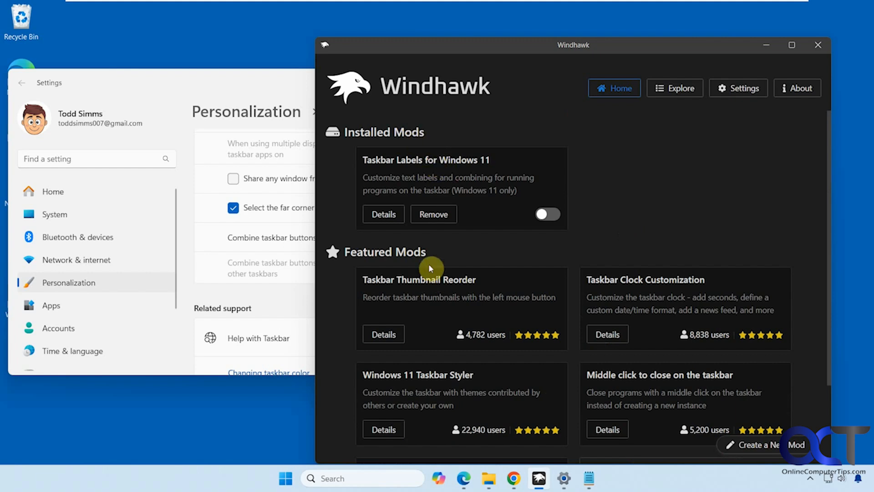
- Browse the Explore catalogue of mods and return to the Home page of installed mods
left_click(674, 88)
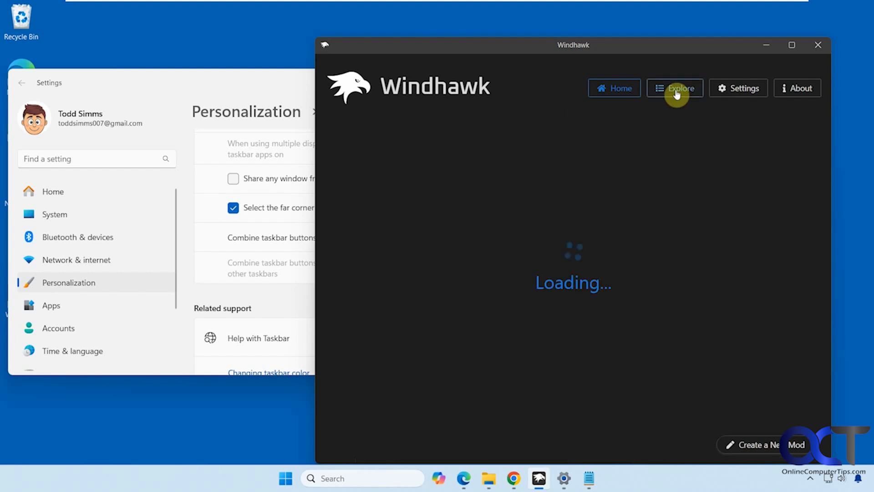
left_click(674, 89)
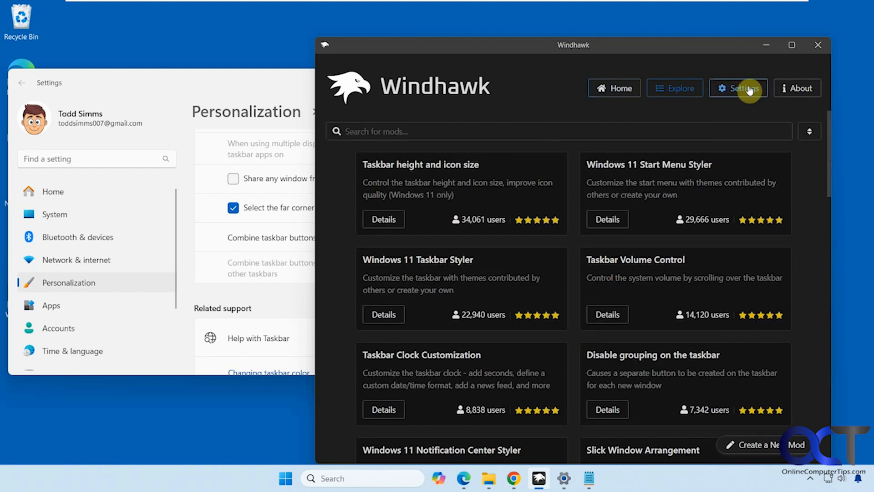
left_click(614, 88)
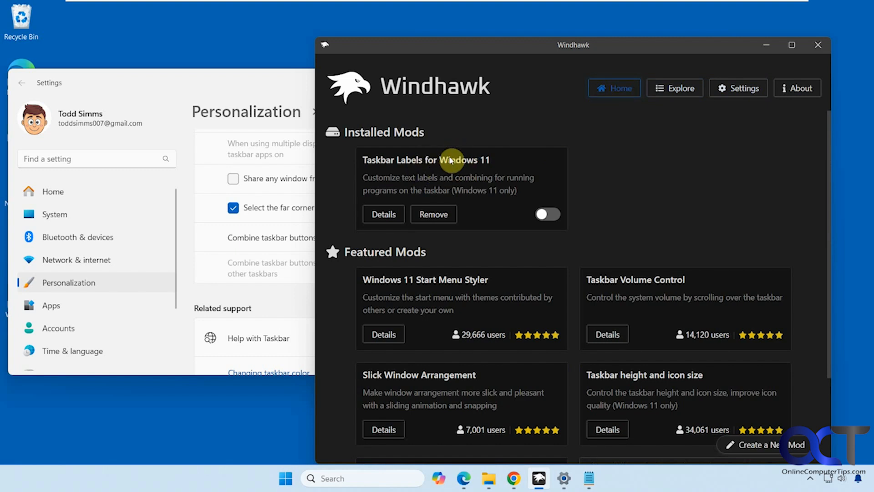
left_click(674, 88)
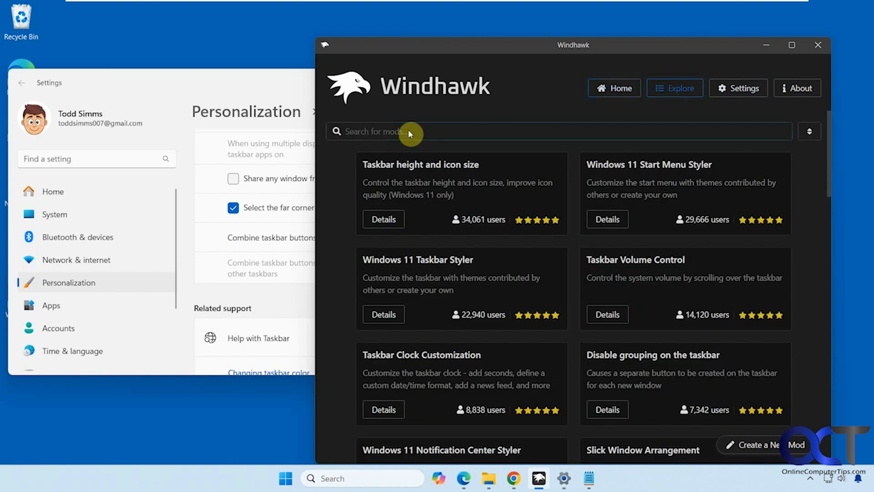
mouse_move(463, 176)
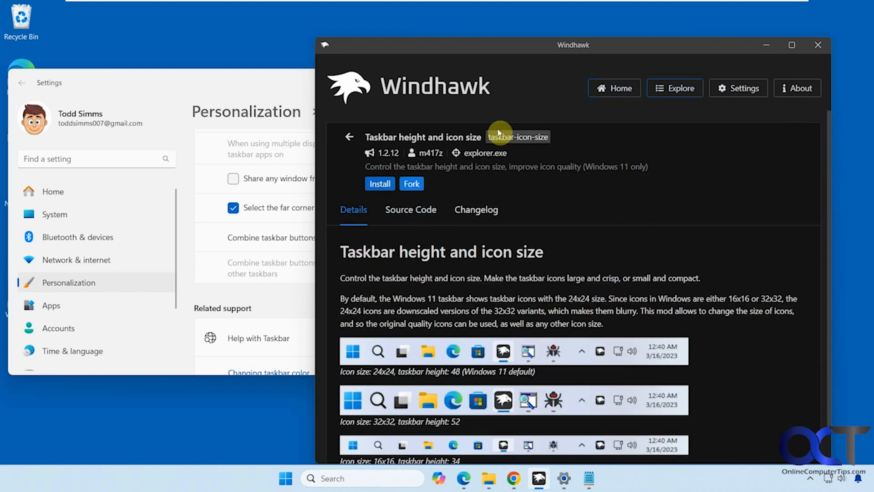
left_click(613, 89)
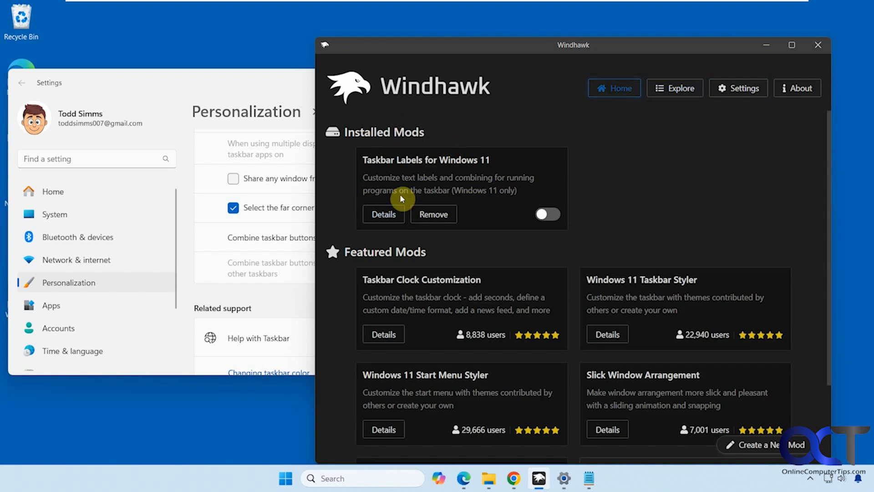
- Enable the Taskbar Labels mod from its details and view its Advanced, Changelog and Settings tabs
left_click(383, 214)
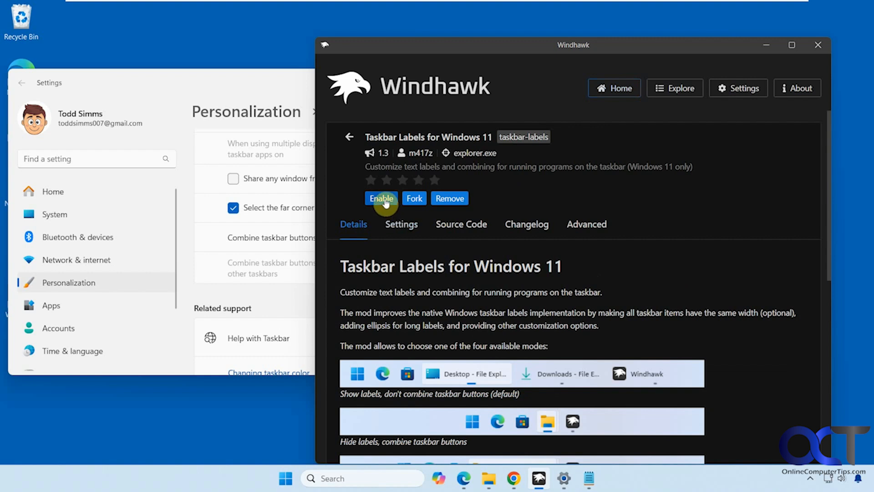
left_click(382, 197)
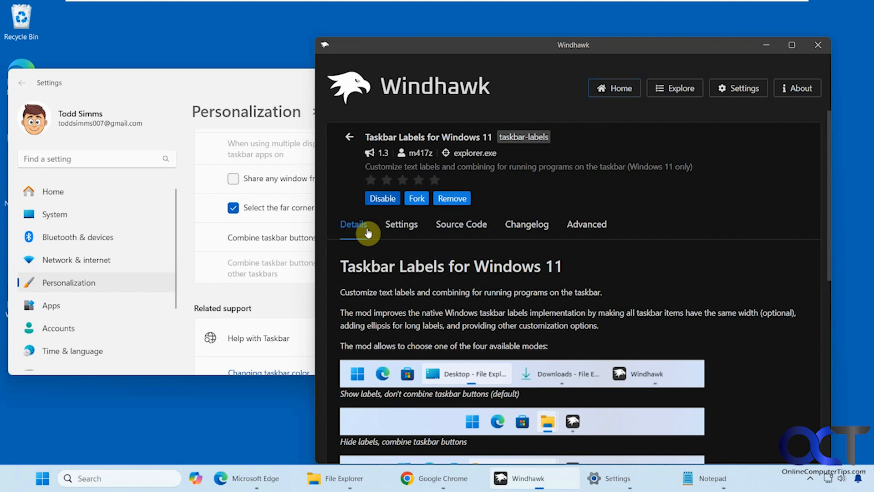
mouse_move(525, 224)
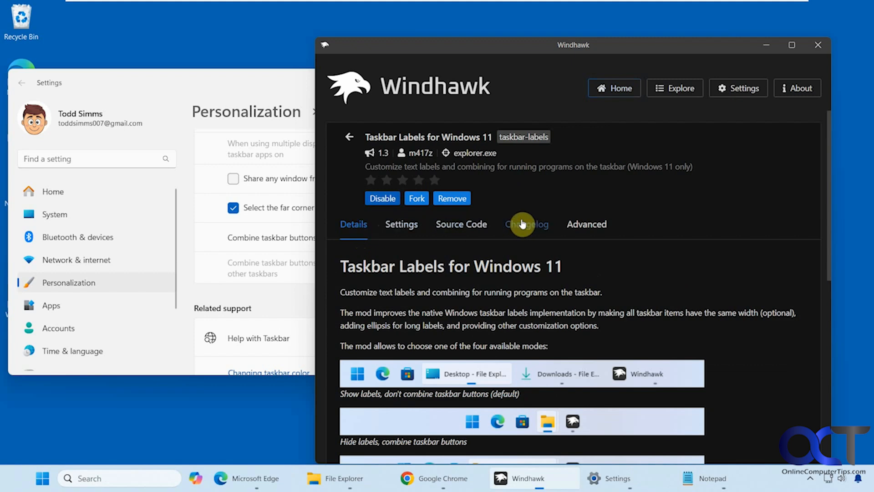
left_click(586, 224)
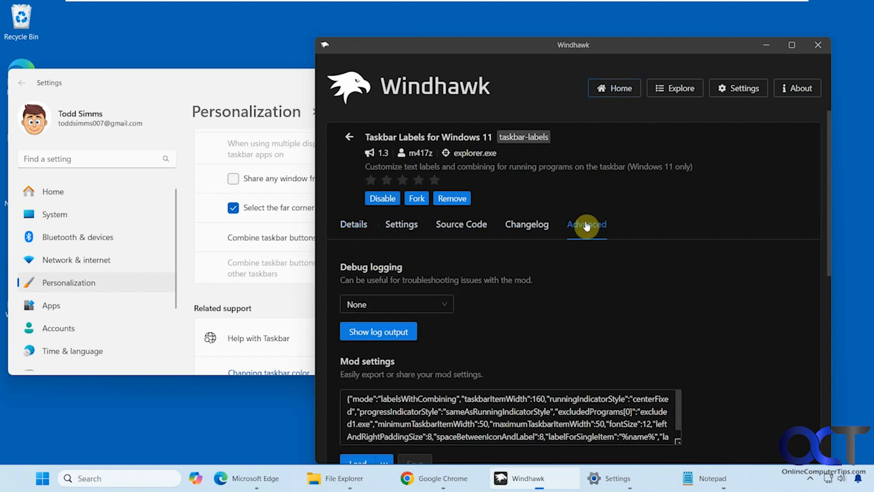
mouse_move(531, 247)
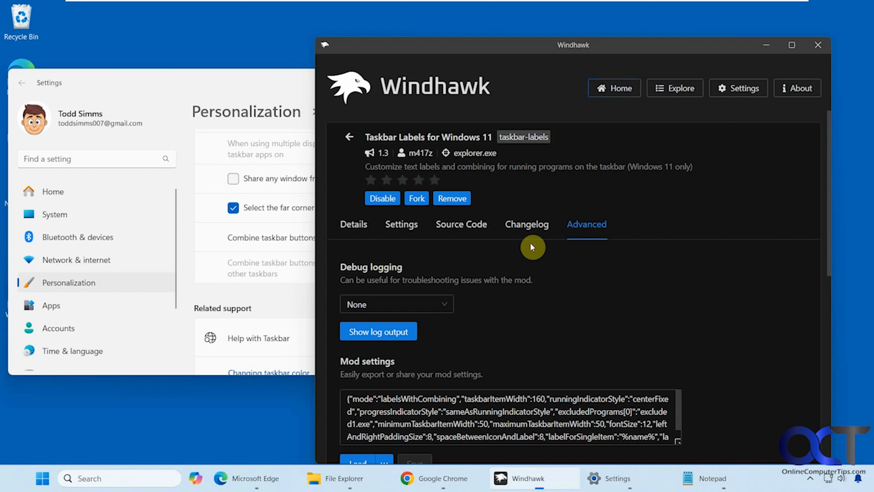
left_click(525, 224)
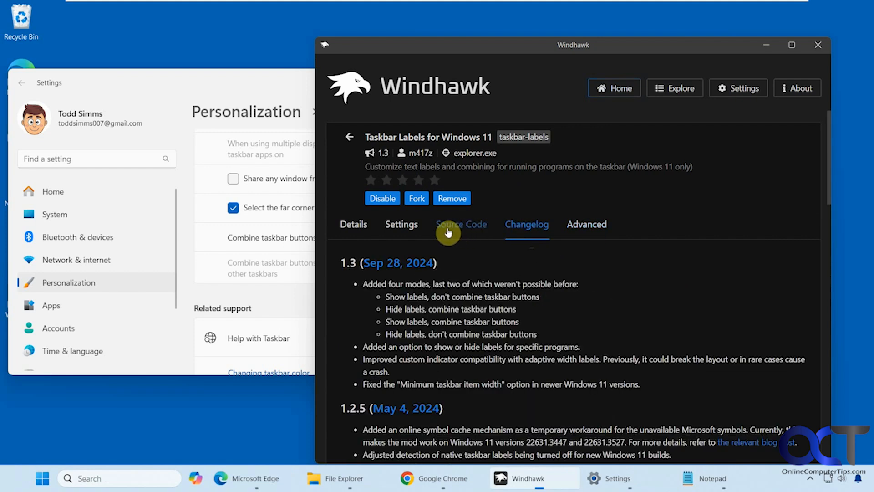
left_click(401, 224)
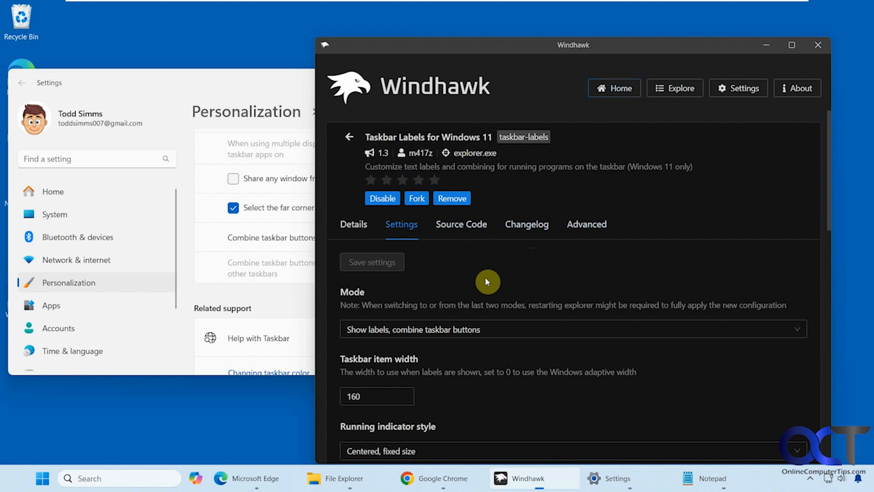
- Save 'Show labels, don't combine taskbar buttons' mode, then pick the hide-labels, combine mode
left_click(573, 328)
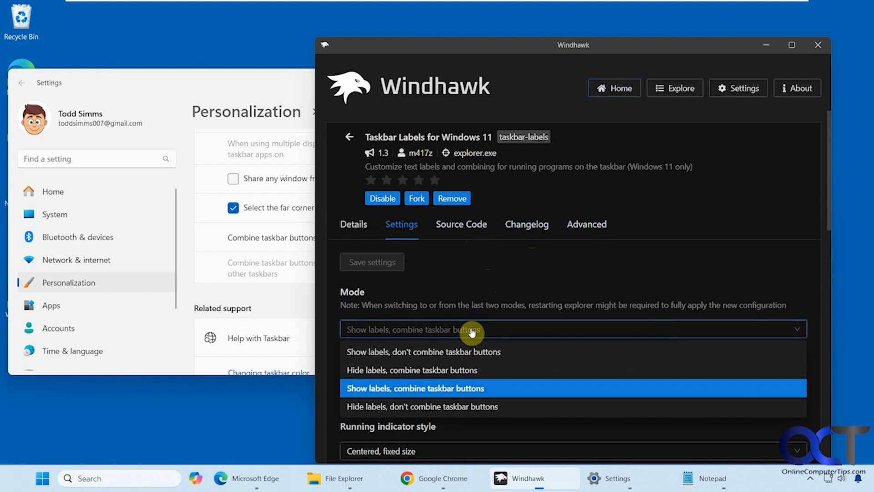
left_click(423, 352)
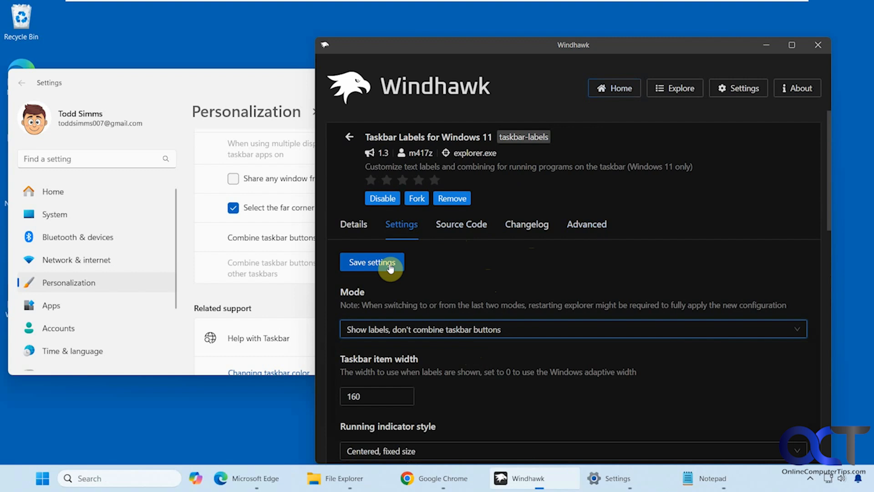
left_click(371, 262)
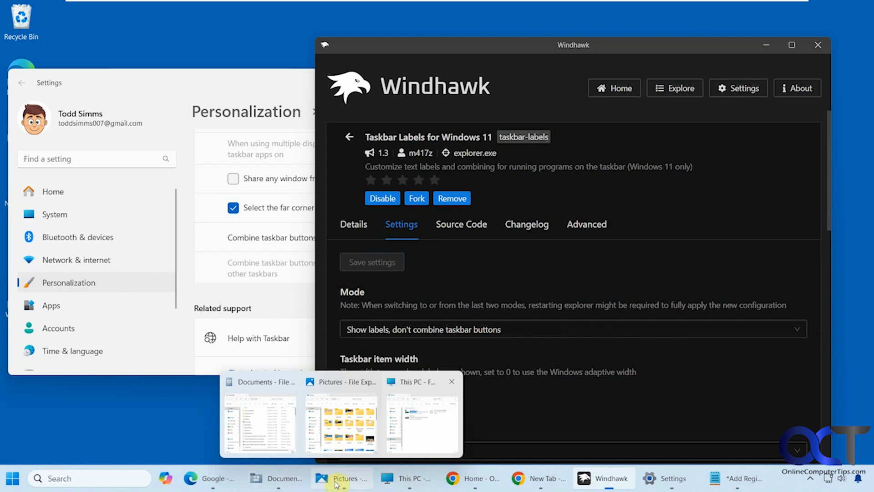
left_click(573, 329)
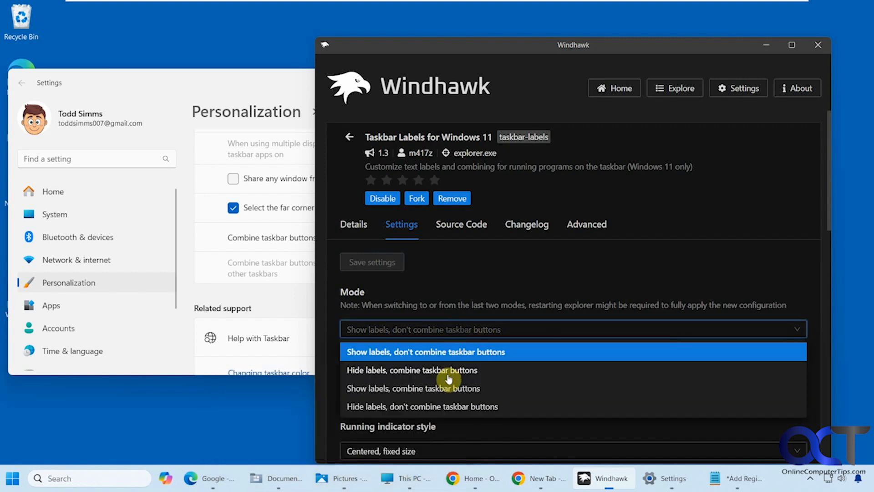
left_click(411, 369)
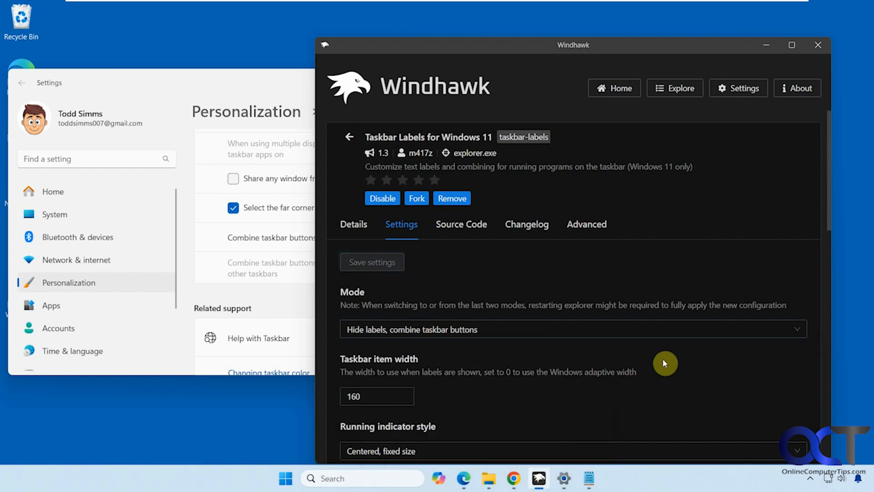
mouse_move(834, 249)
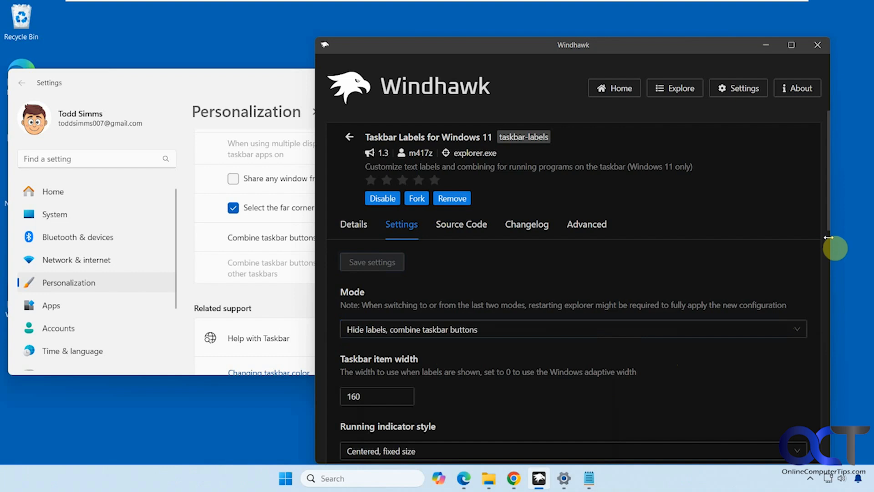
scroll("down", 3)
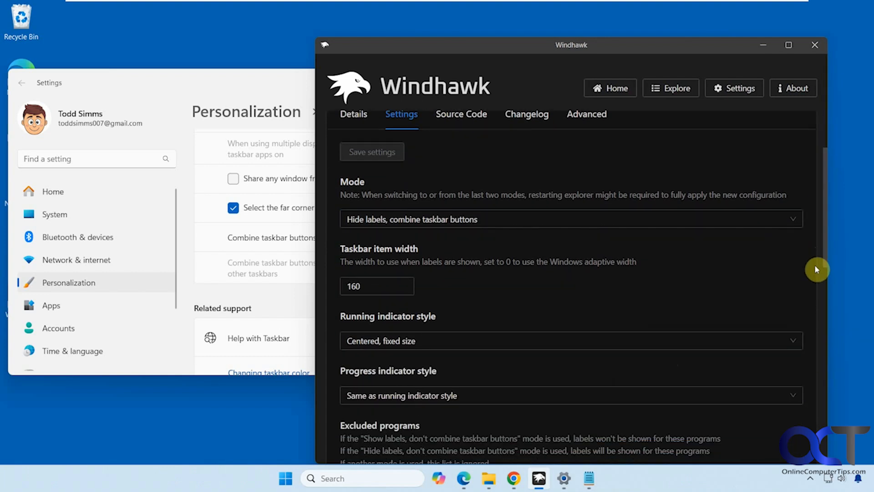
- Try hide-labels, don't-combine, then save 'Show labels, combine taskbar buttons' mode
left_click(570, 218)
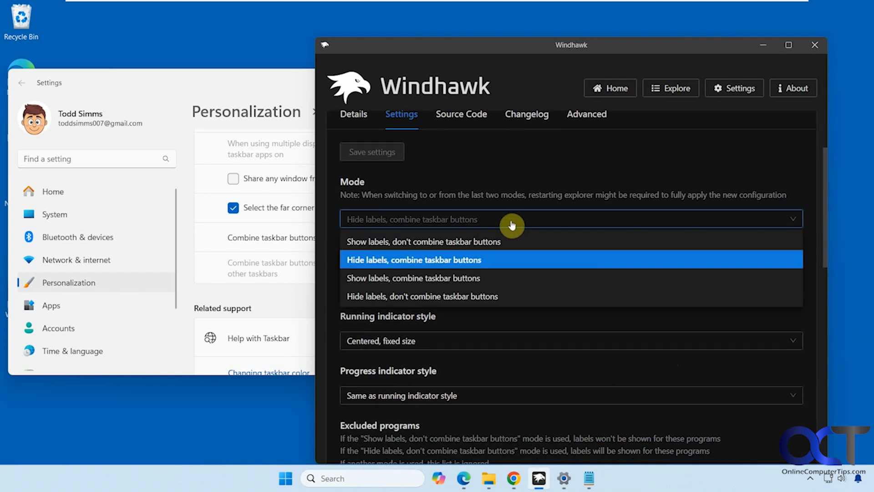
mouse_move(413, 278)
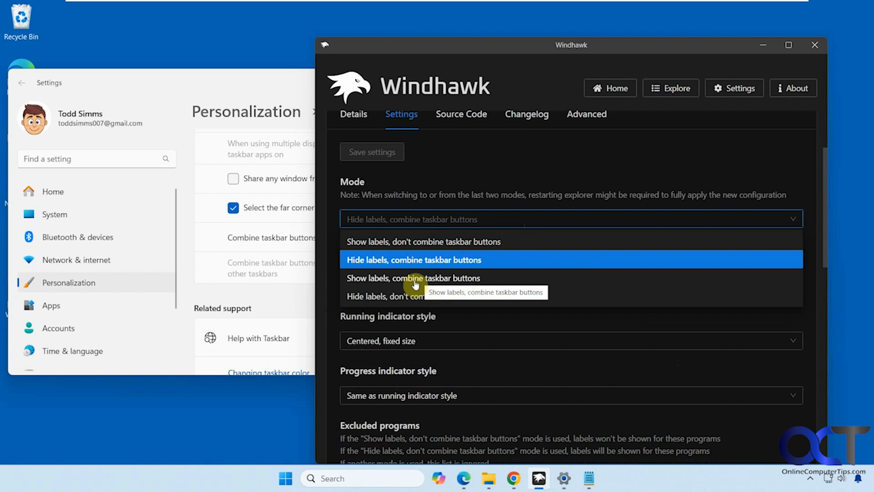
left_click(414, 278)
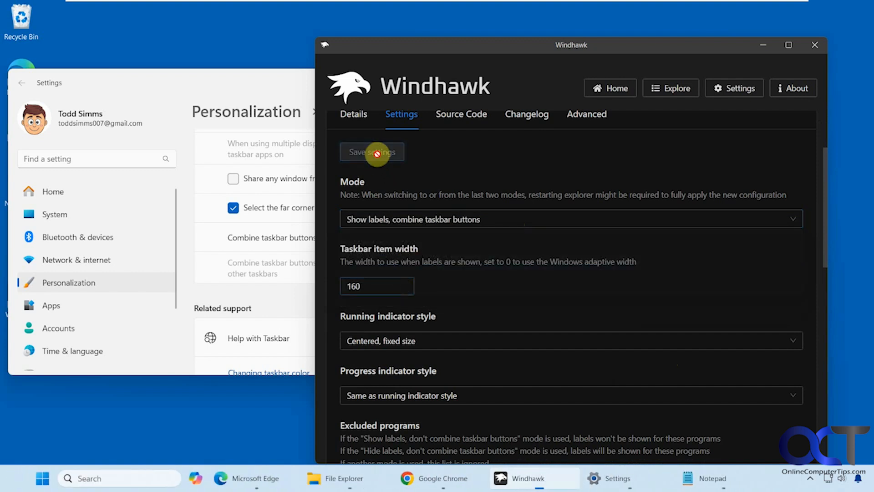
mouse_move(344, 478)
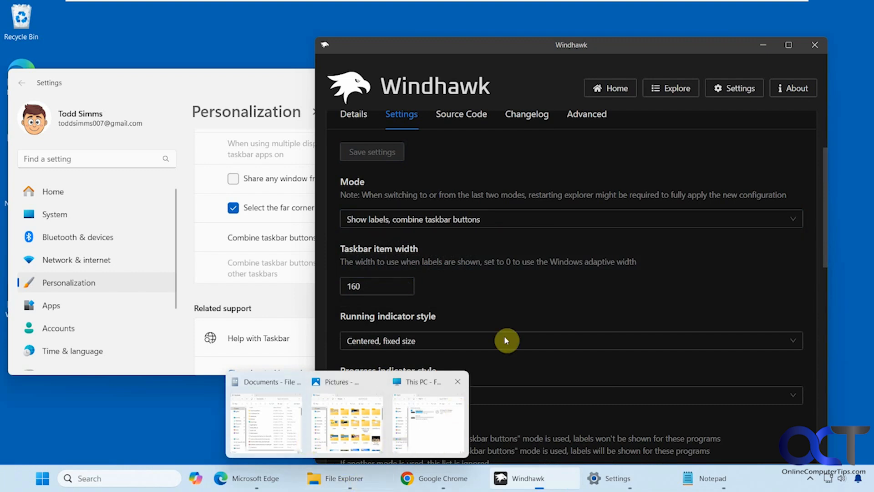
left_click(570, 219)
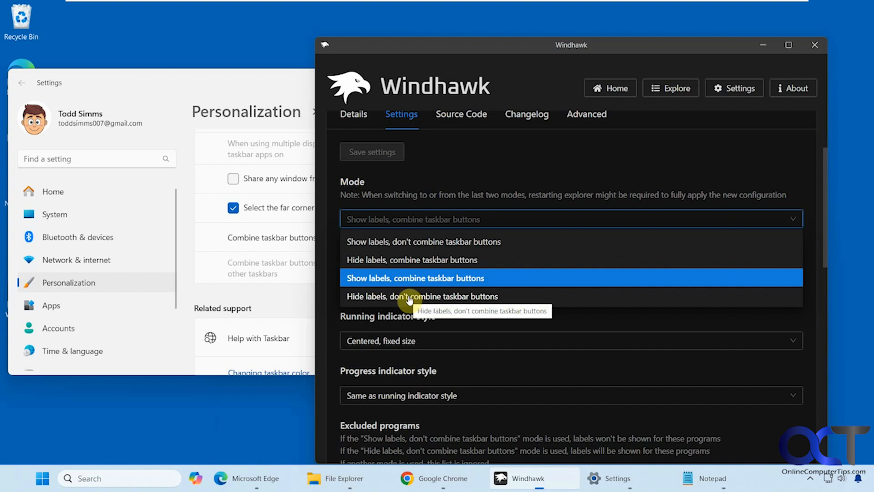
left_click(422, 296)
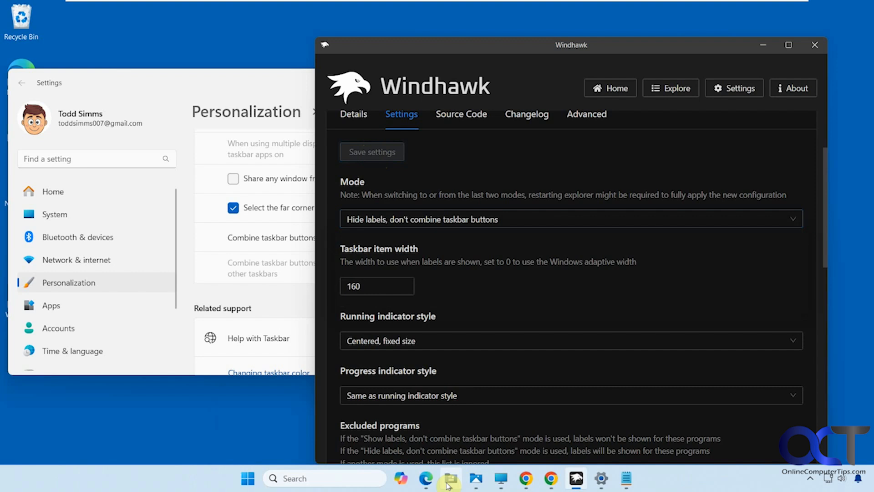
mouse_move(476, 478)
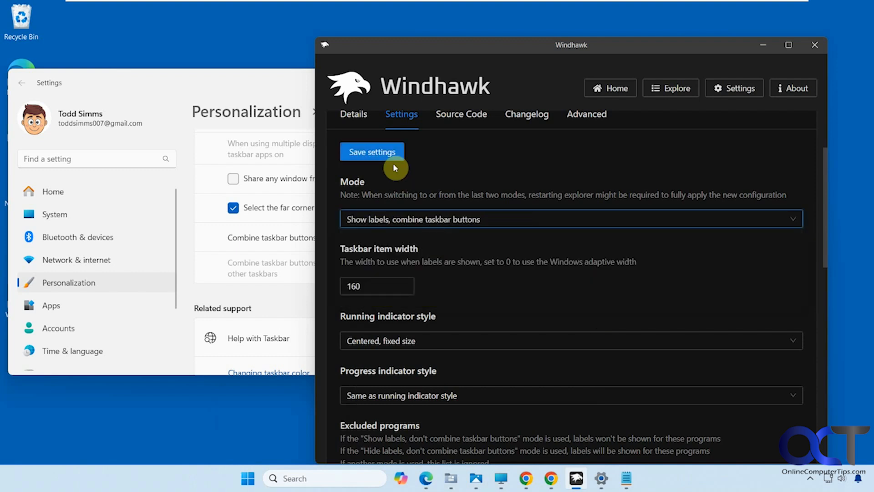
left_click(371, 152)
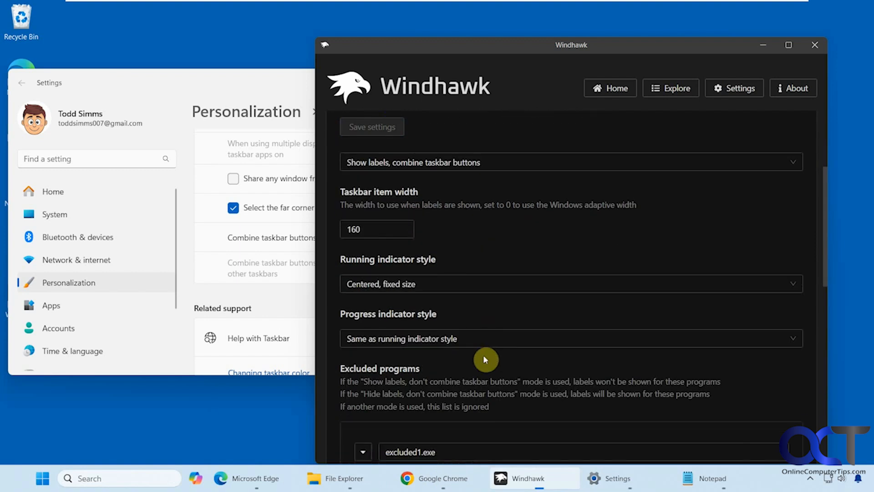
mouse_move(533, 478)
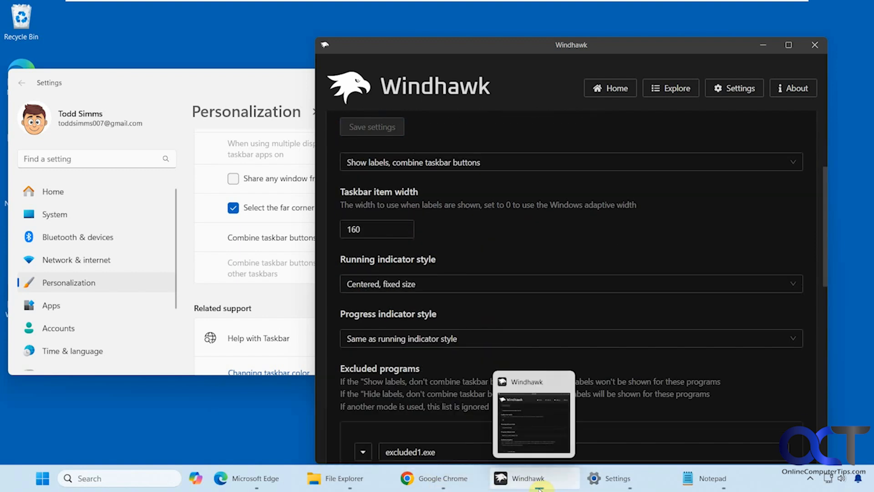
left_click(568, 284)
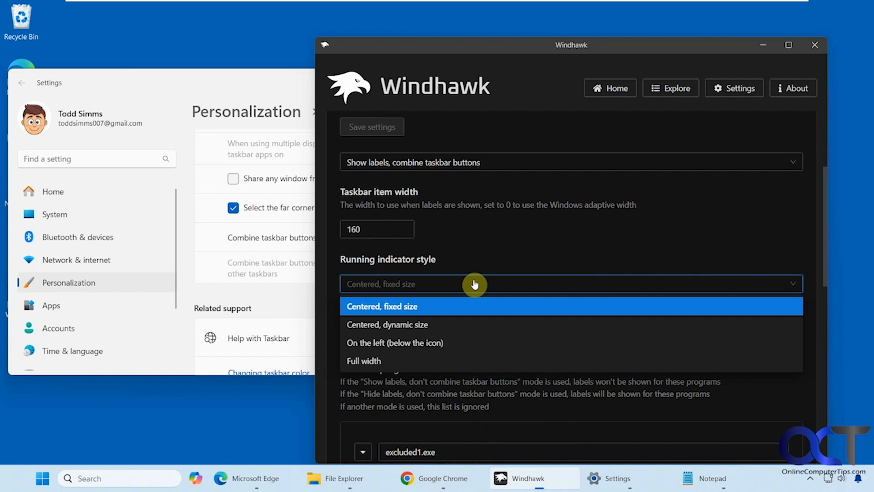
left_click(387, 324)
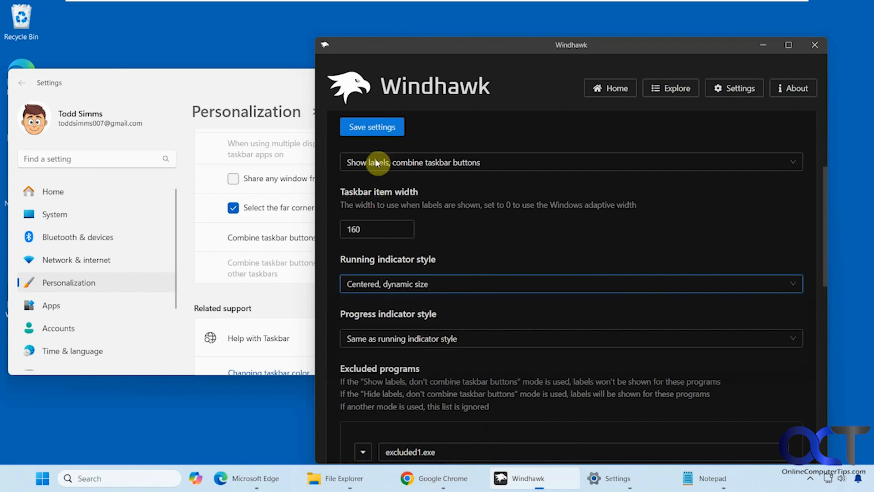
left_click(371, 127)
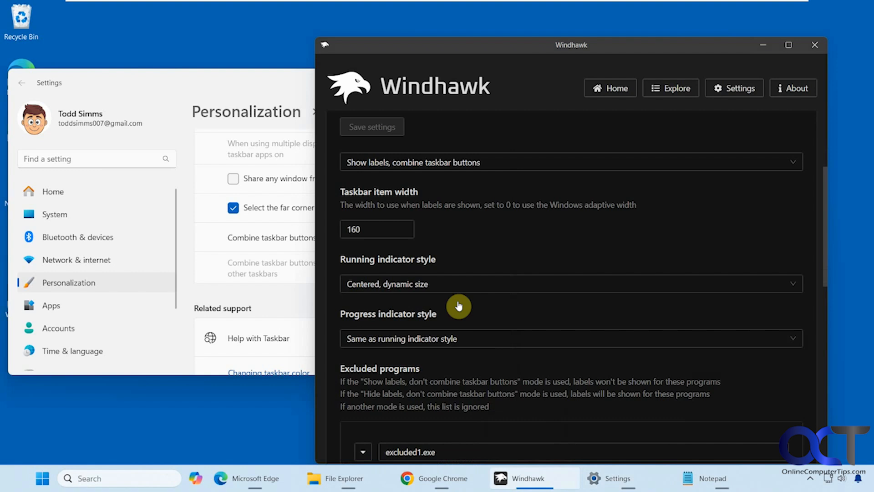
left_click(569, 283)
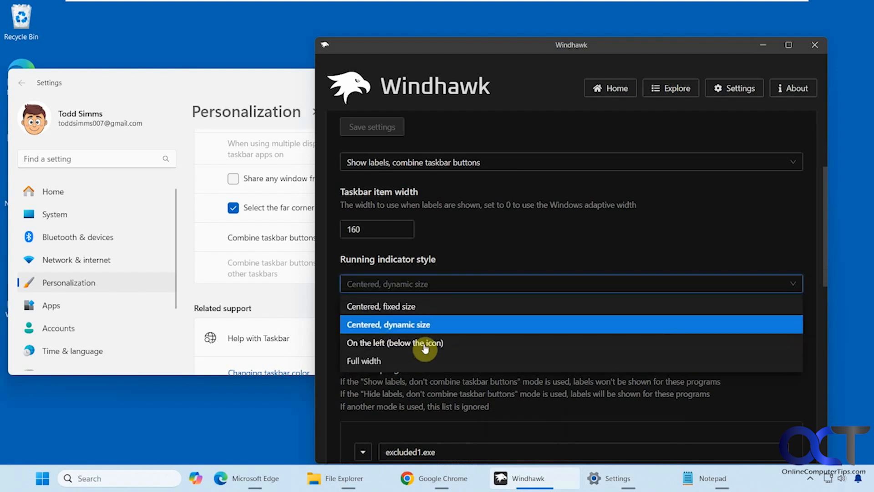
left_click(396, 343)
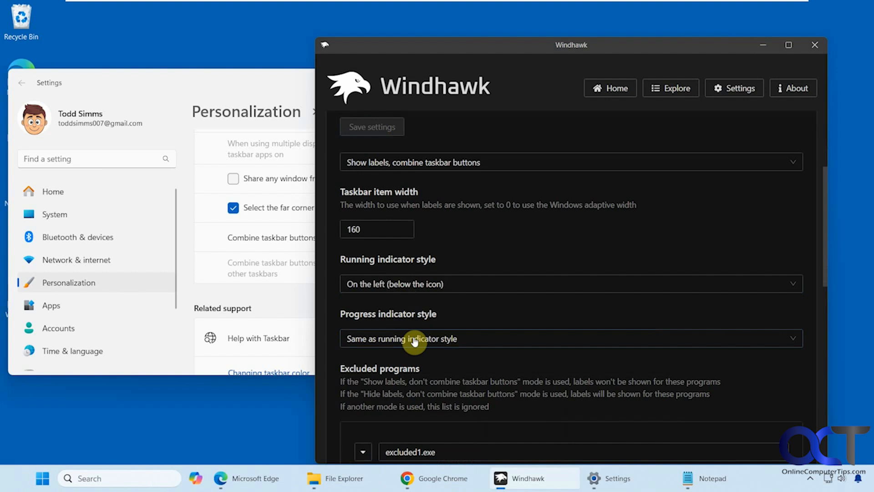
left_click(568, 284)
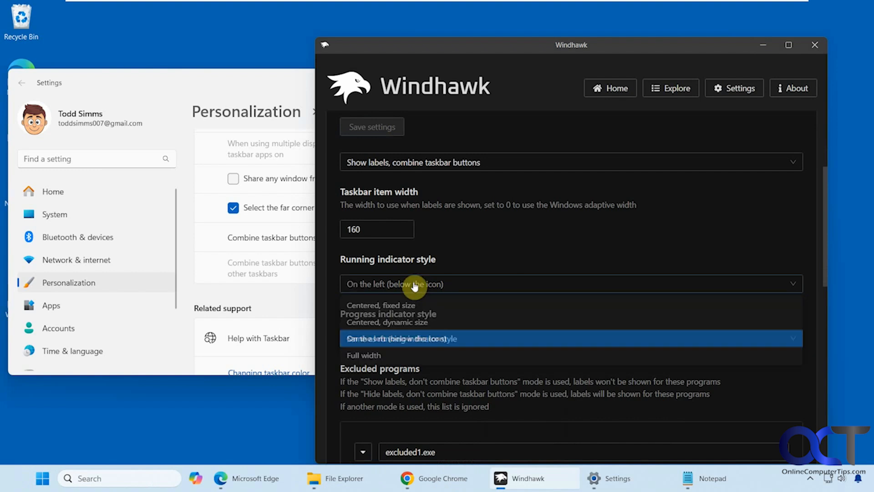
left_click(363, 355)
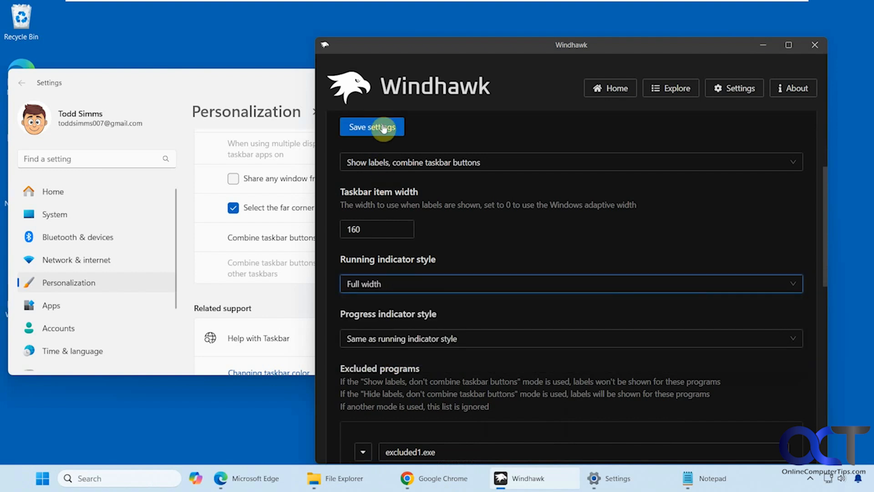
left_click(371, 126)
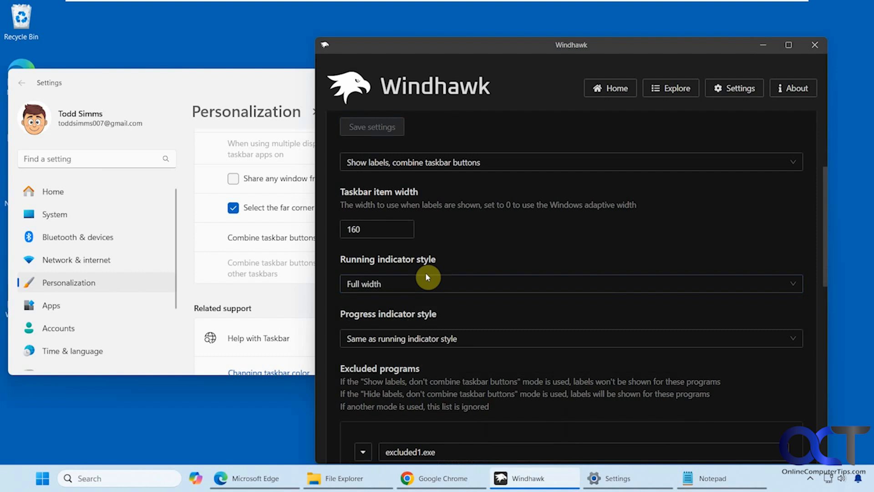
left_click(570, 283)
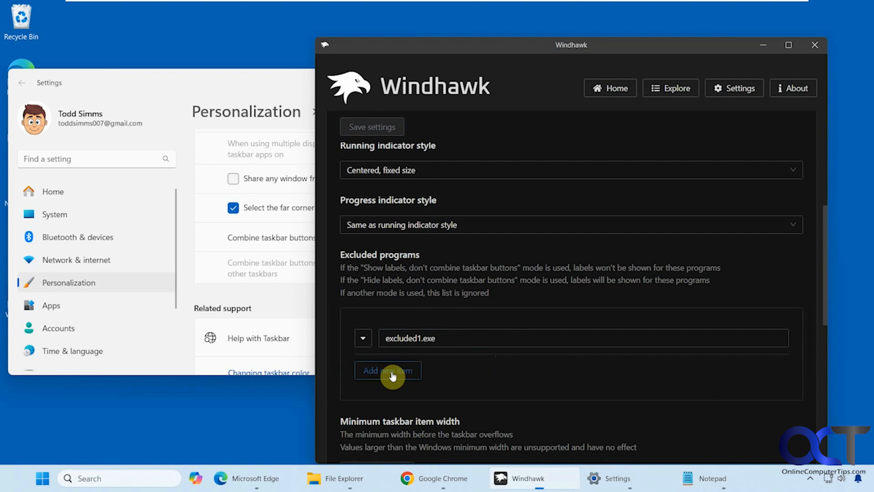
- Add notepad.exe as a new entry in the Excluded programs list
left_click(388, 371)
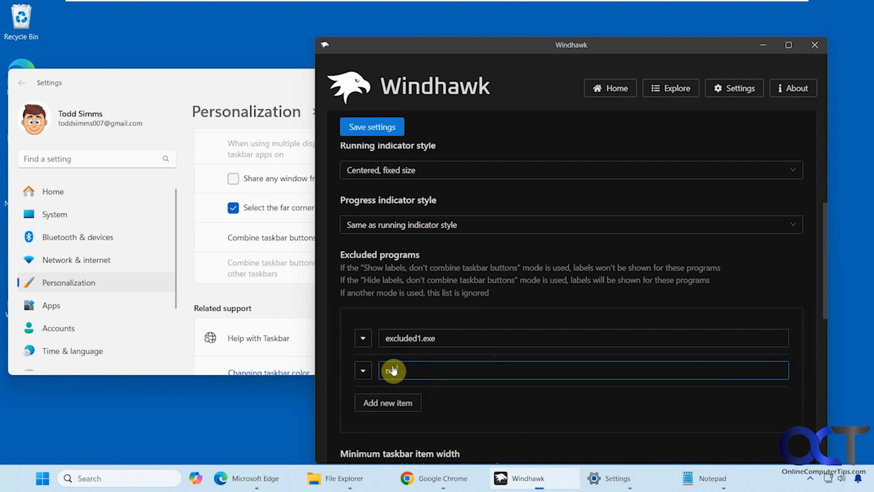
type("notepad.exe")
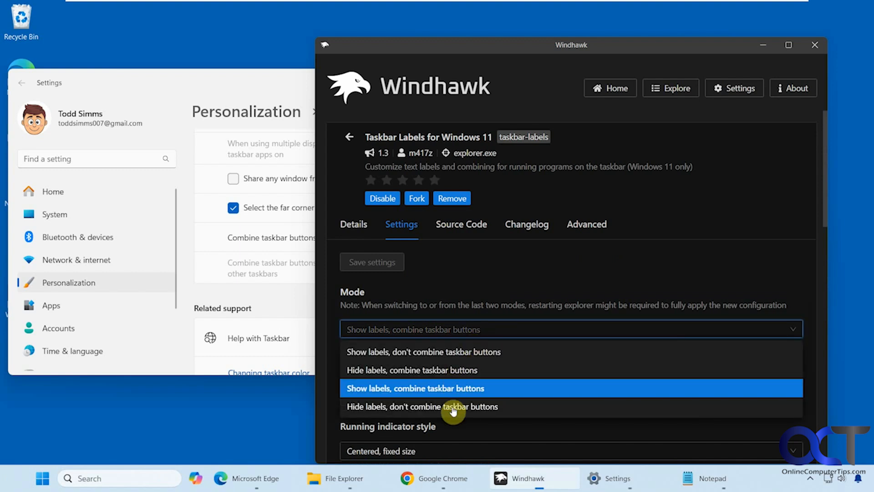
- Save hide-labels, don't-combine mode, then choose 'Show labels, don't combine taskbar buttons'
left_click(423, 405)
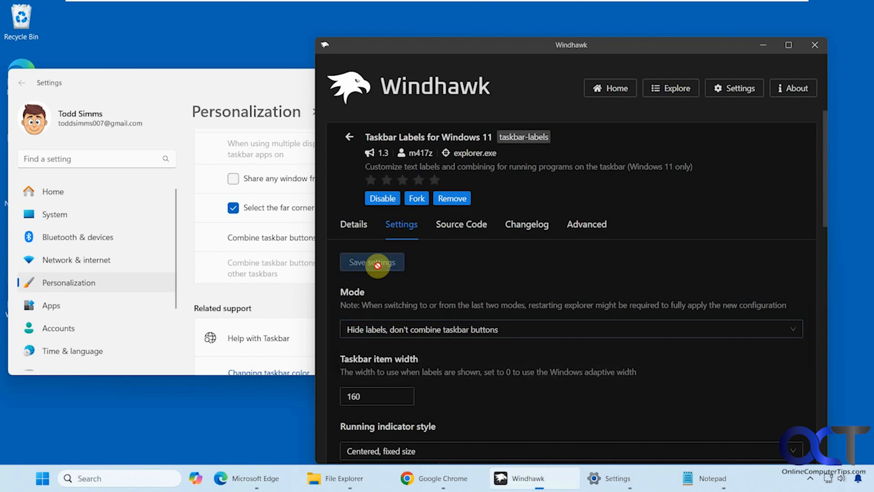
left_click(371, 263)
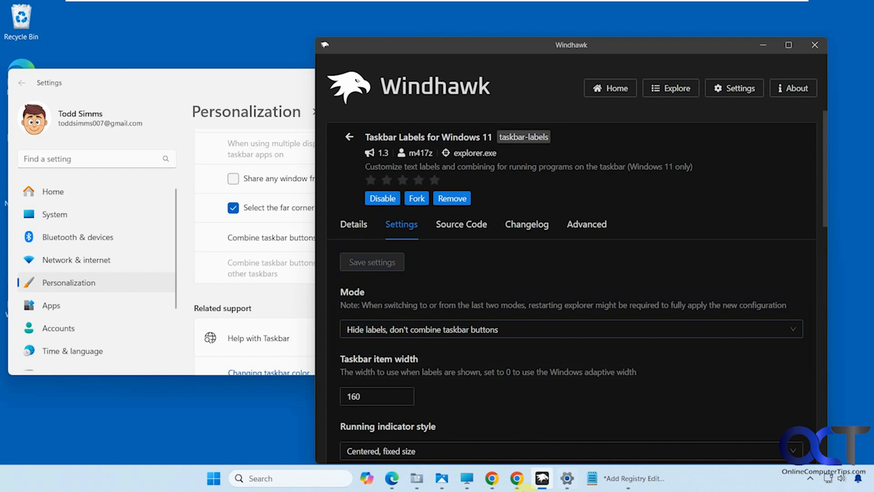
mouse_move(627, 478)
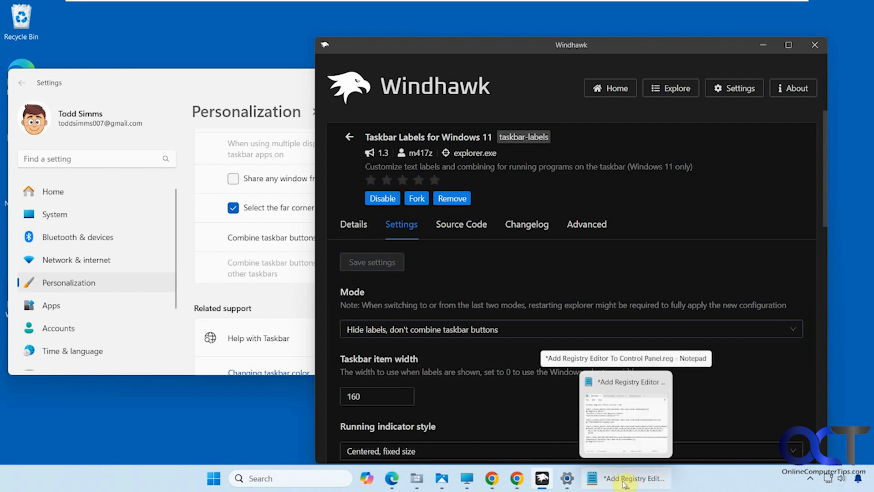
left_click(568, 328)
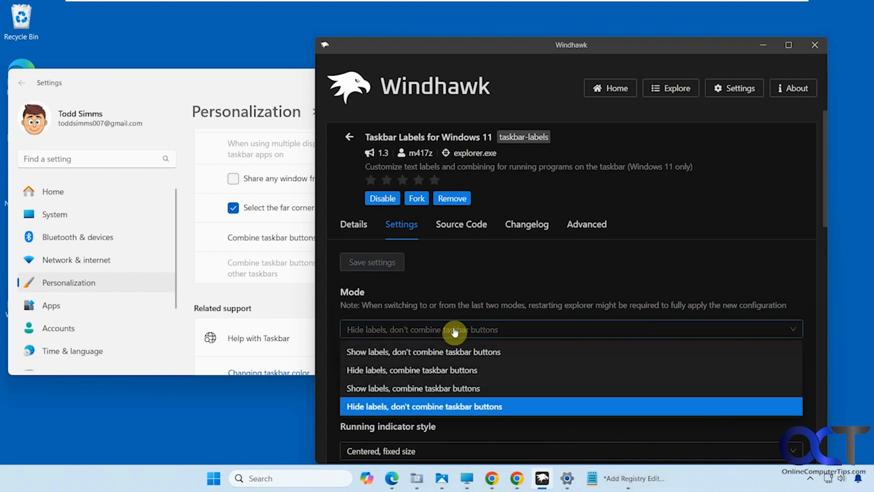
left_click(423, 351)
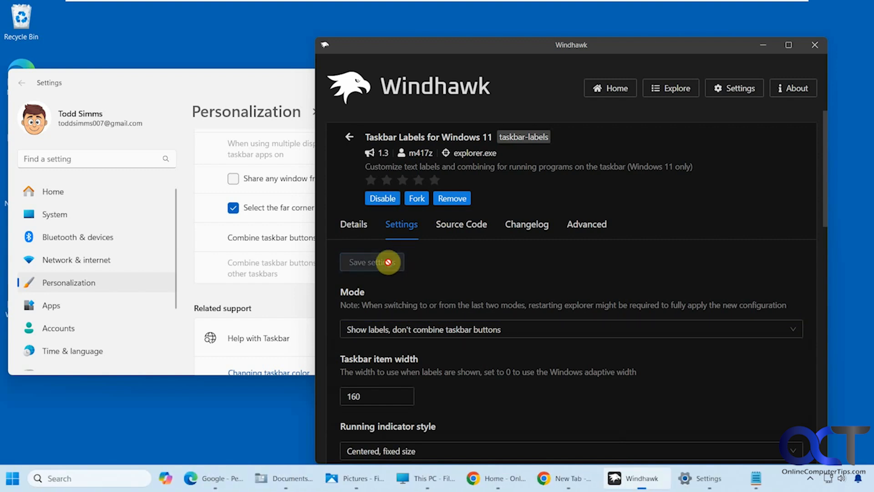
mouse_move(625, 463)
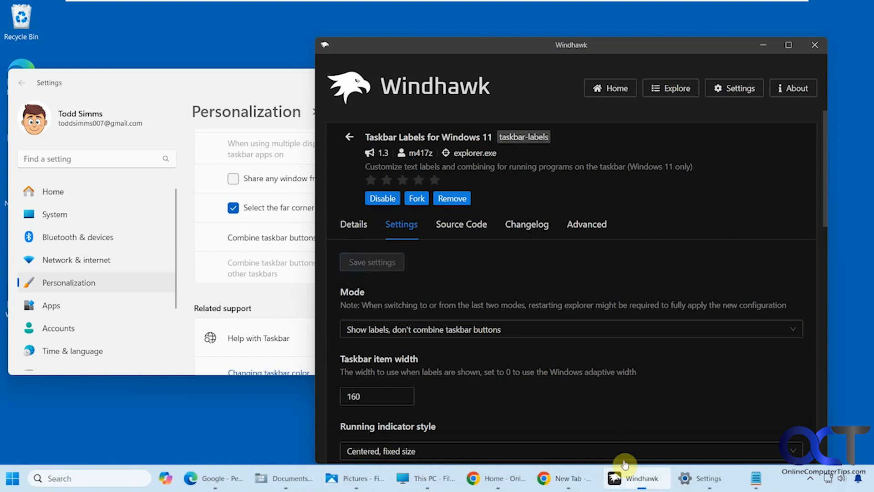
mouse_move(505, 393)
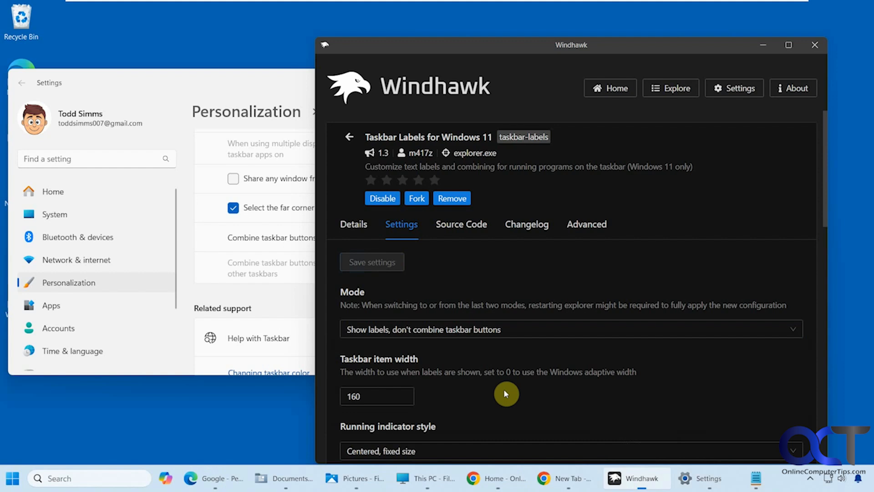
scroll("down", 3)
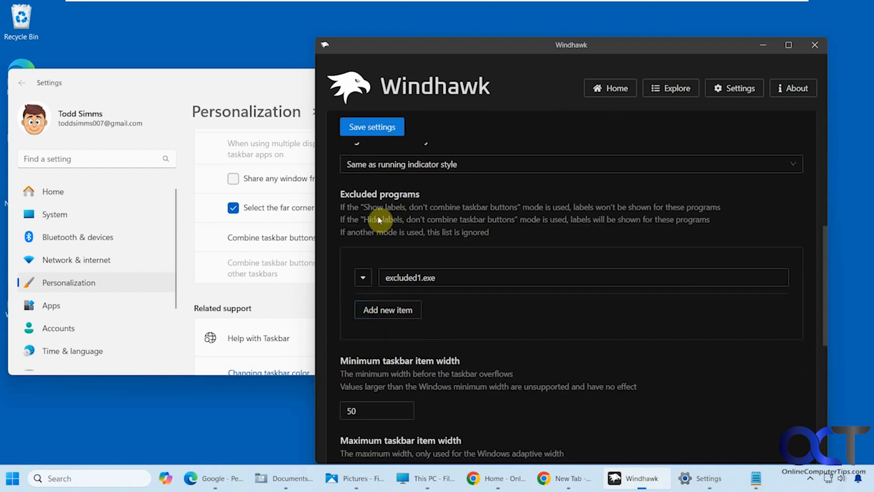
- Save the settings and scroll to the font size, padding and spacing fields
left_click(371, 126)
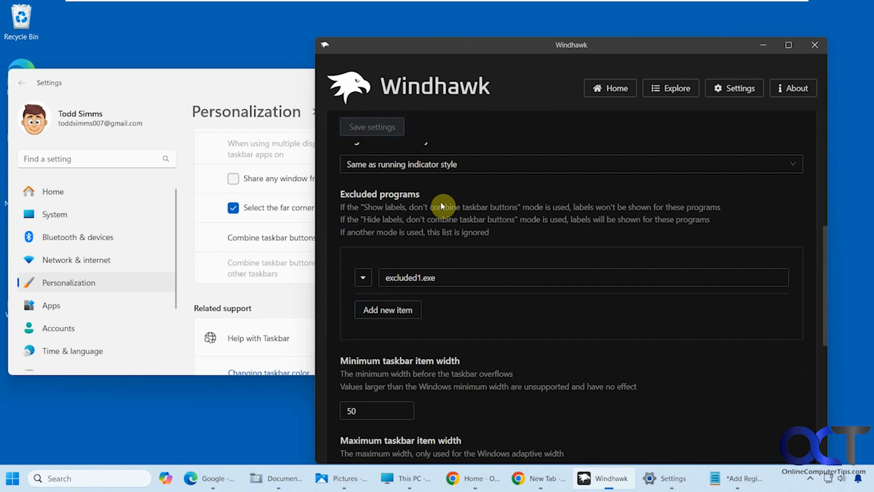
scroll("down", 3)
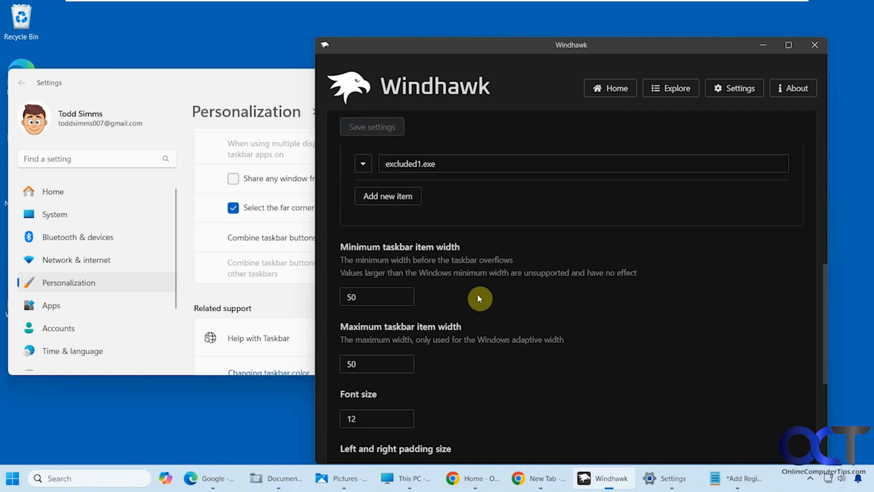
scroll("down", 3)
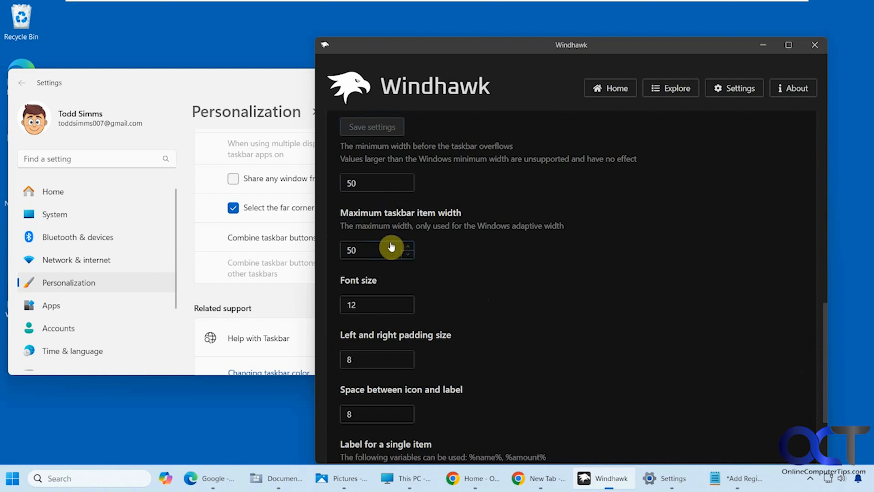
- Save a font size of 30, then set it back to 12 and save
triple_click(377, 304)
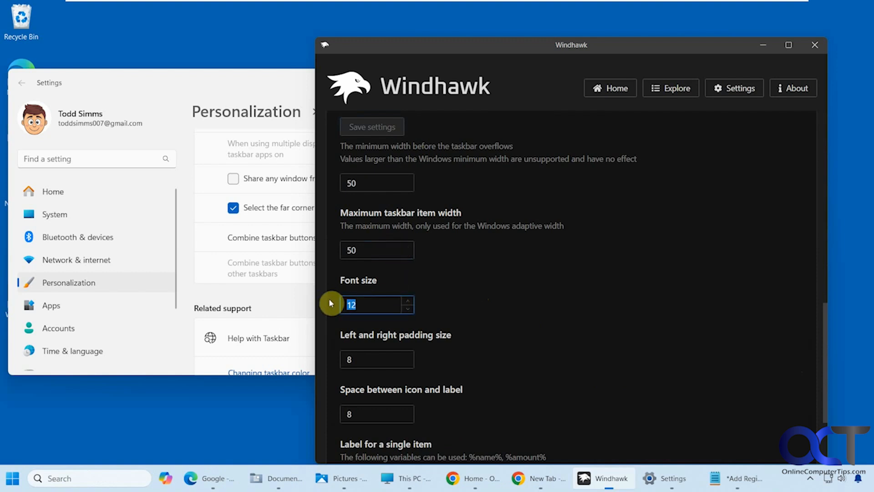
type("30")
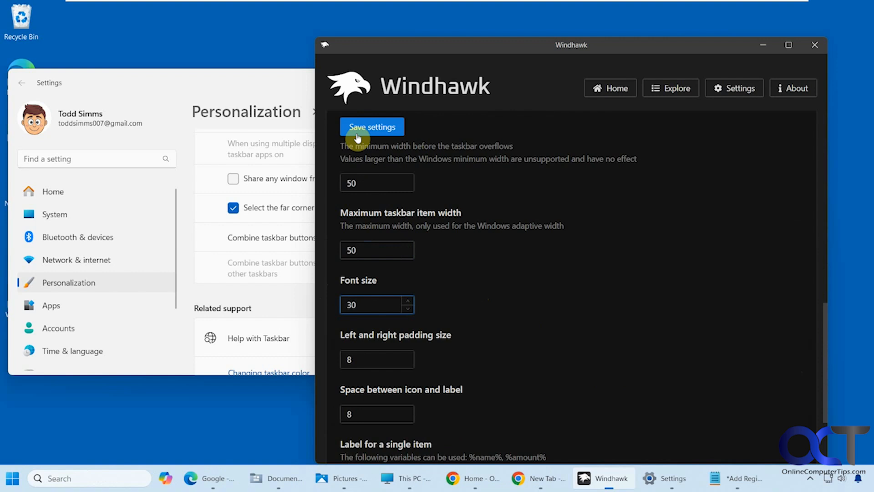
left_click(371, 126)
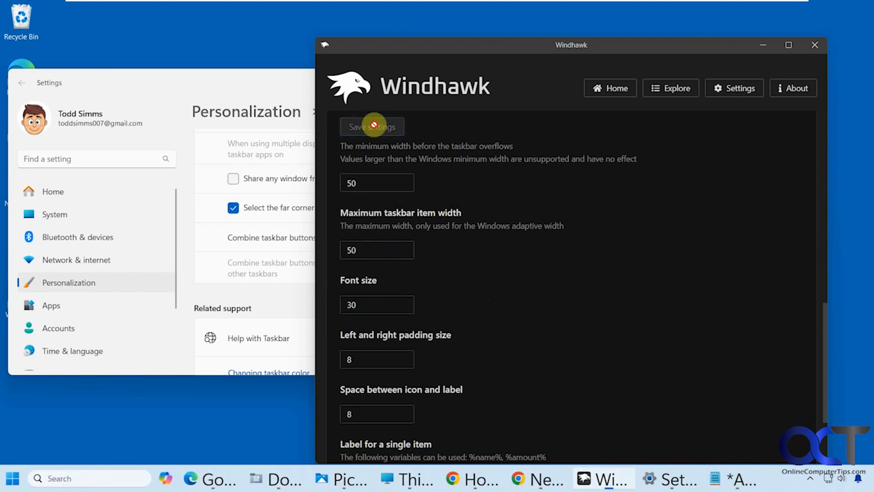
left_click(377, 304)
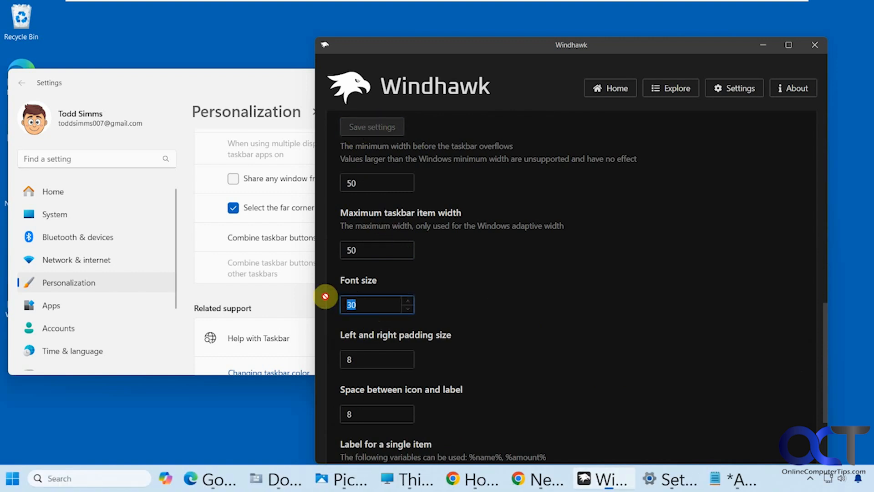
type("12")
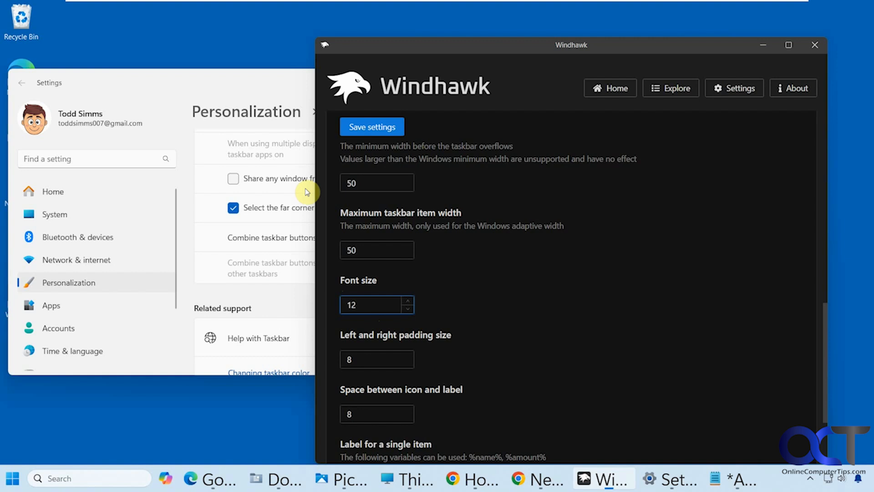
left_click(371, 127)
type("30")
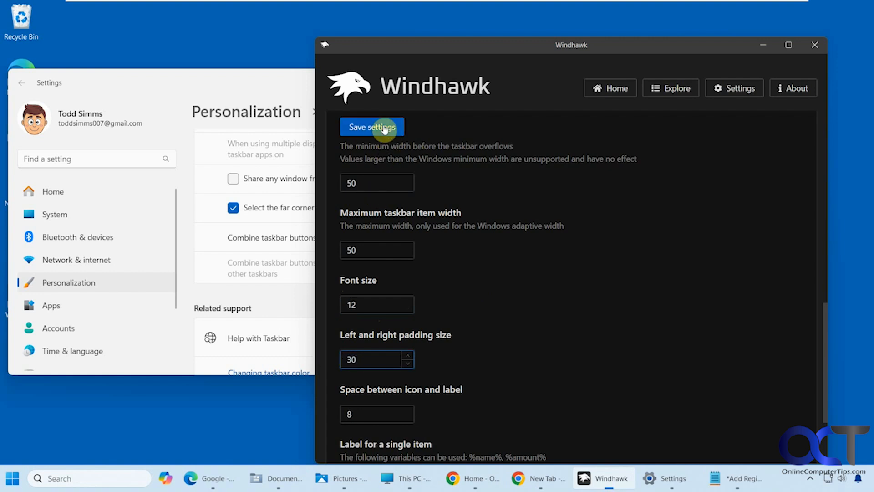
- Save left and right padding sizes of 30 and then 15
left_click(371, 126)
type("15")
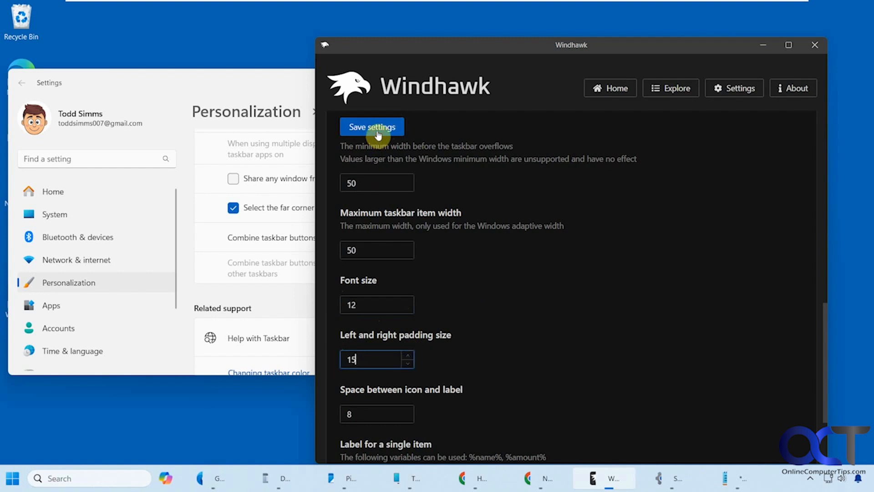
left_click(371, 126)
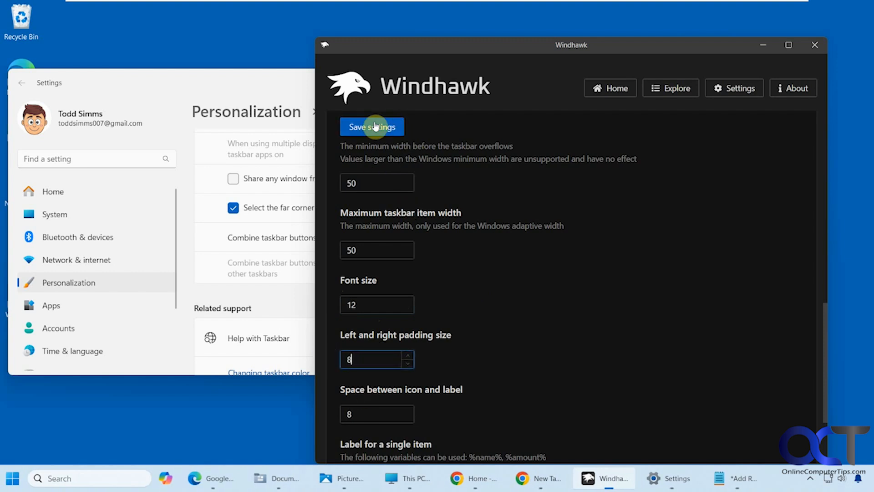
- Try 30 for space between icon and label, then save with spacing at 8
scroll("down", 3)
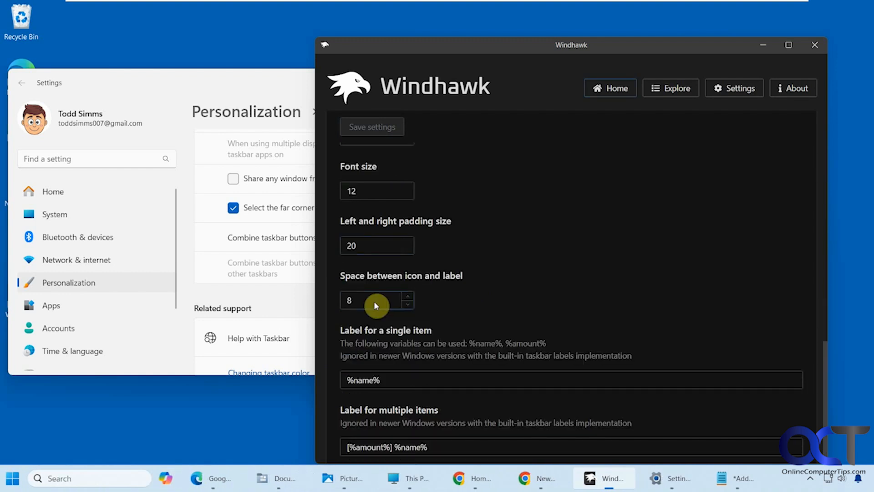
mouse_move(371, 300)
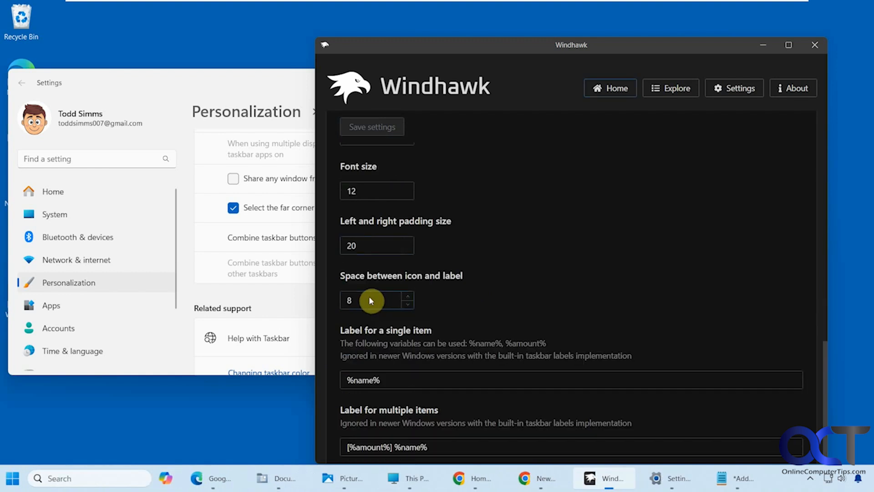
left_click(346, 301)
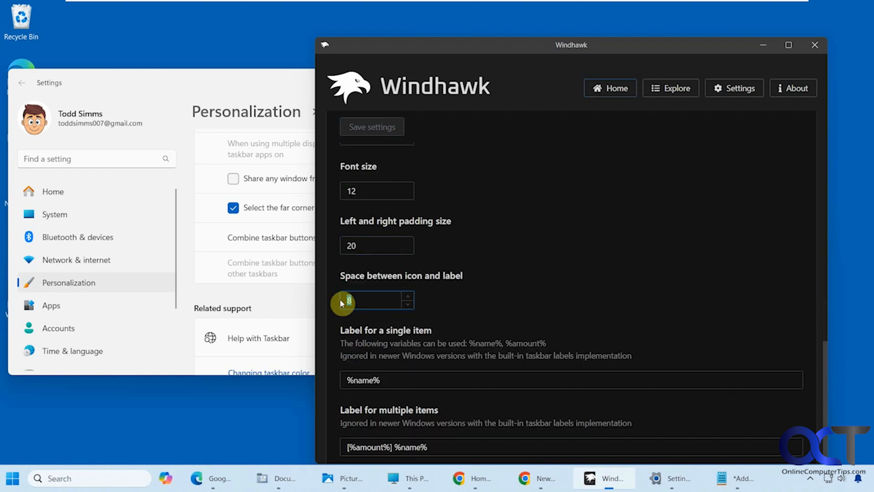
type("30")
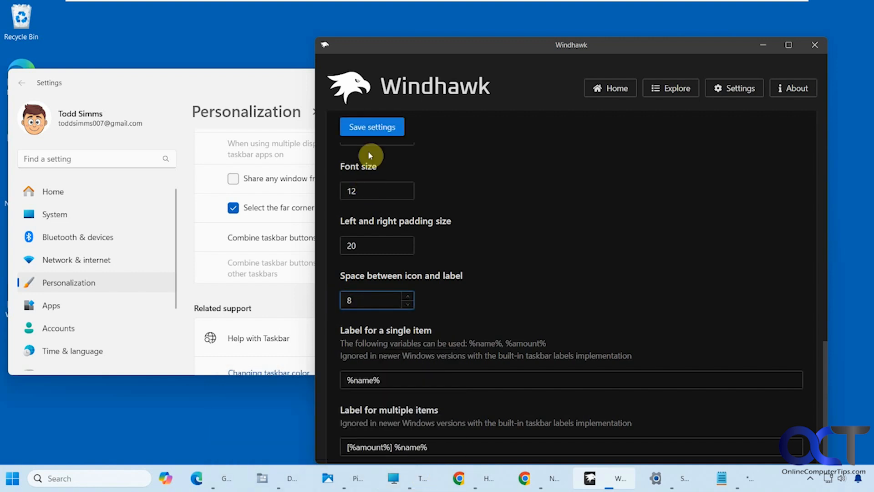
left_click(371, 126)
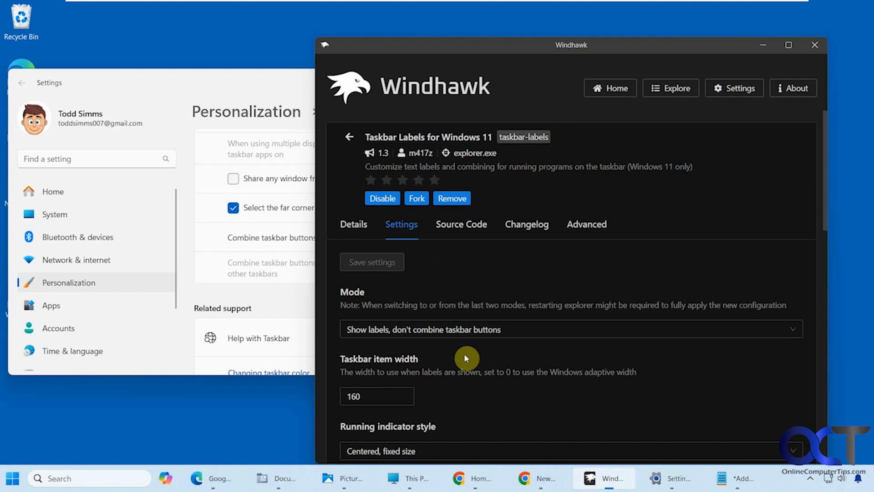
mouse_move(468, 359)
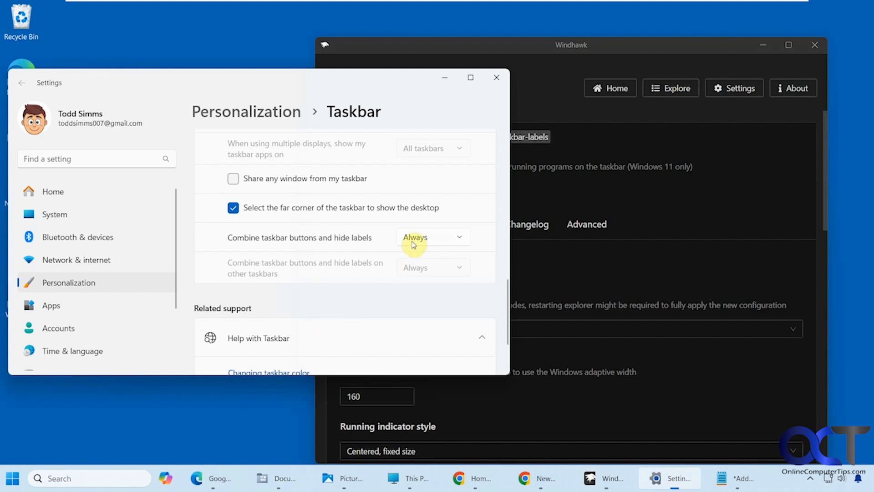
- Disable the Taskbar Labels for Windows 11 mod, leaving Combine taskbar buttons set to Always
left_click(431, 237)
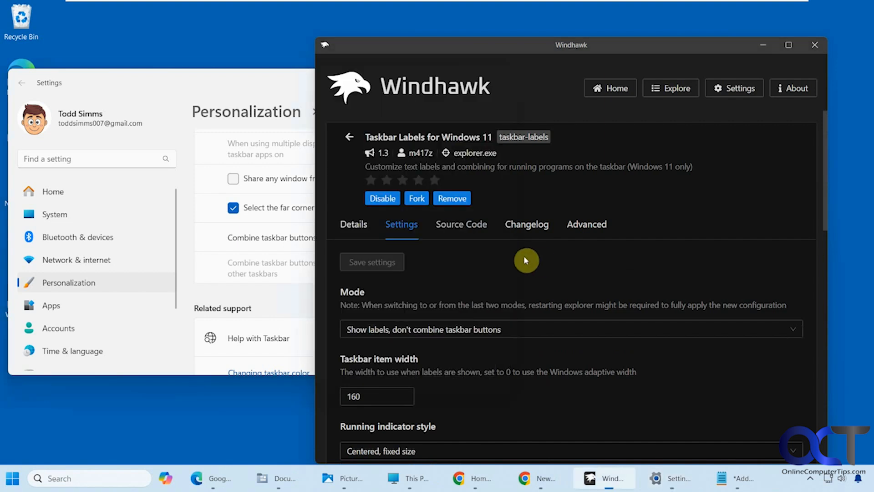
left_click(382, 198)
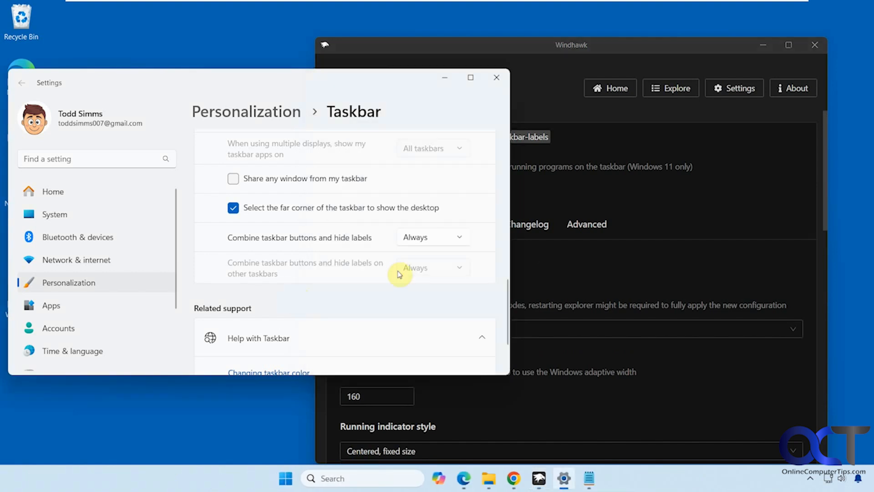
left_click(431, 236)
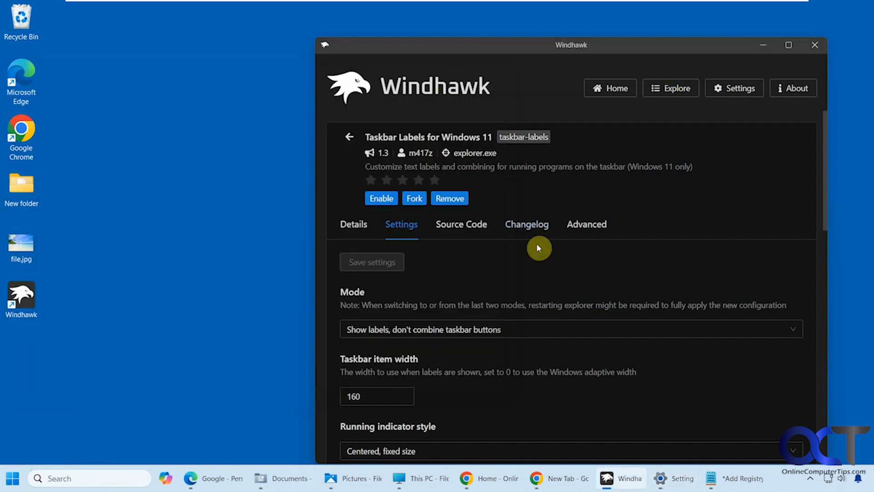
mouse_move(535, 249)
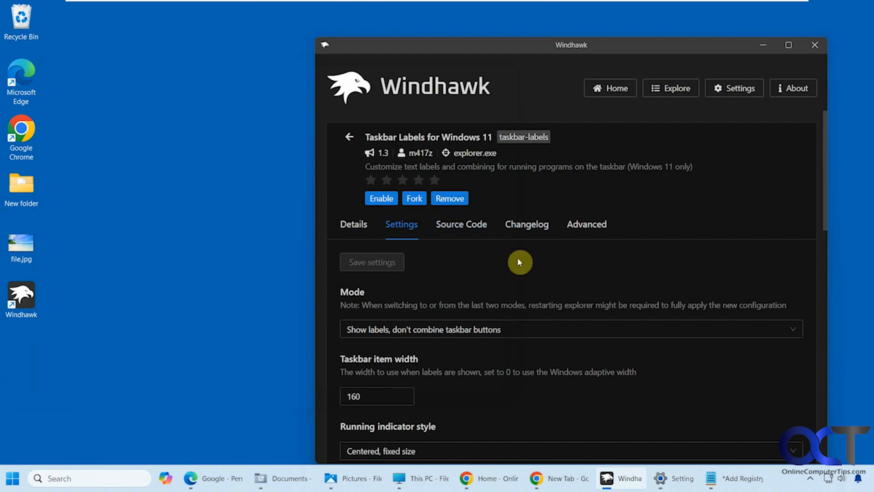
mouse_move(535, 289)
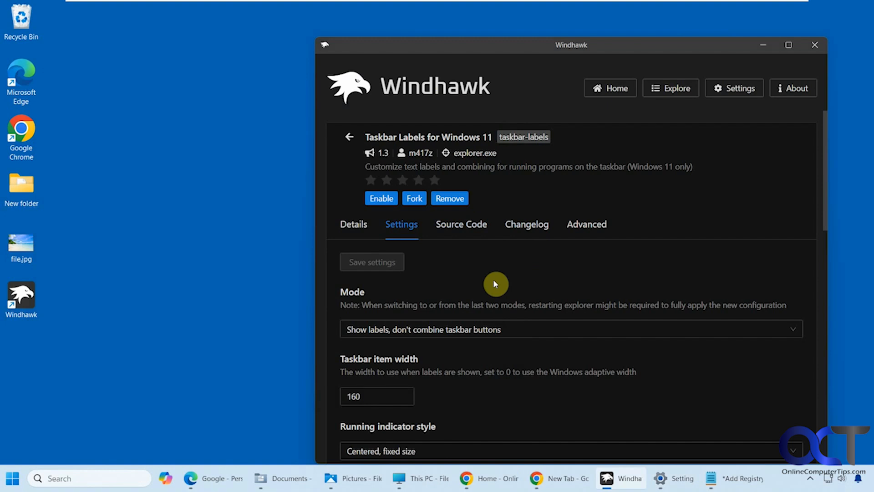
mouse_move(492, 281)
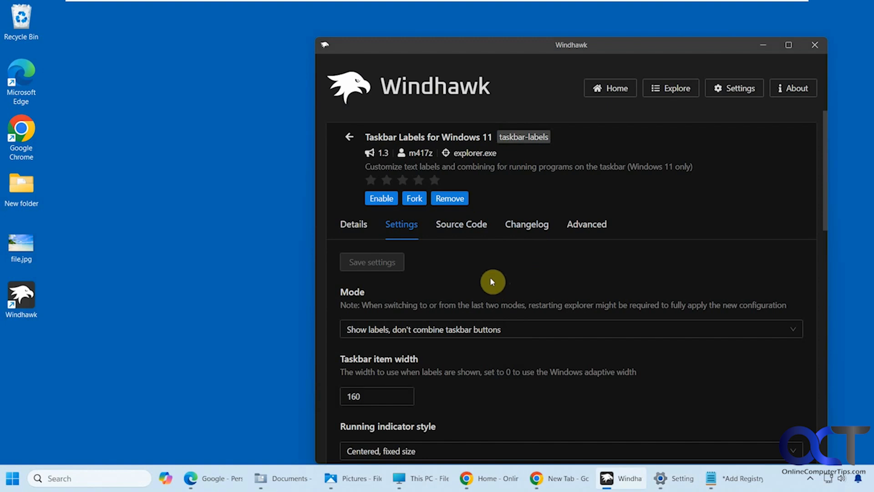
mouse_move(550, 431)
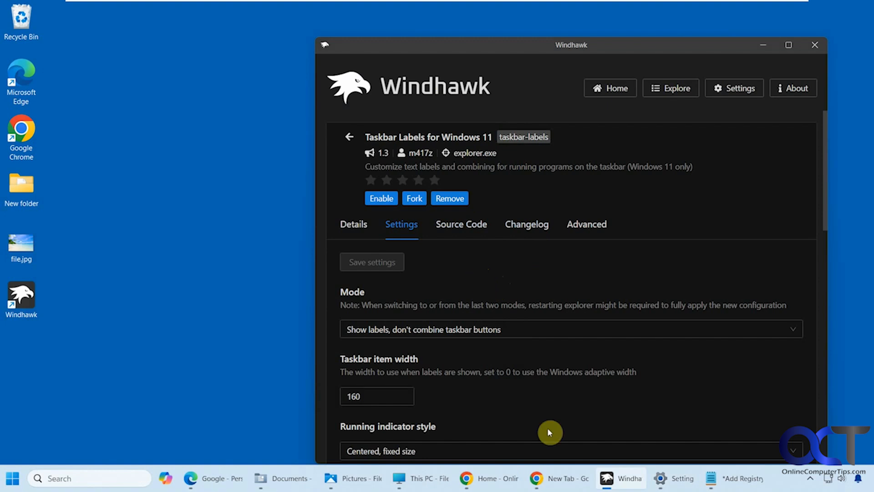
mouse_move(520, 274)
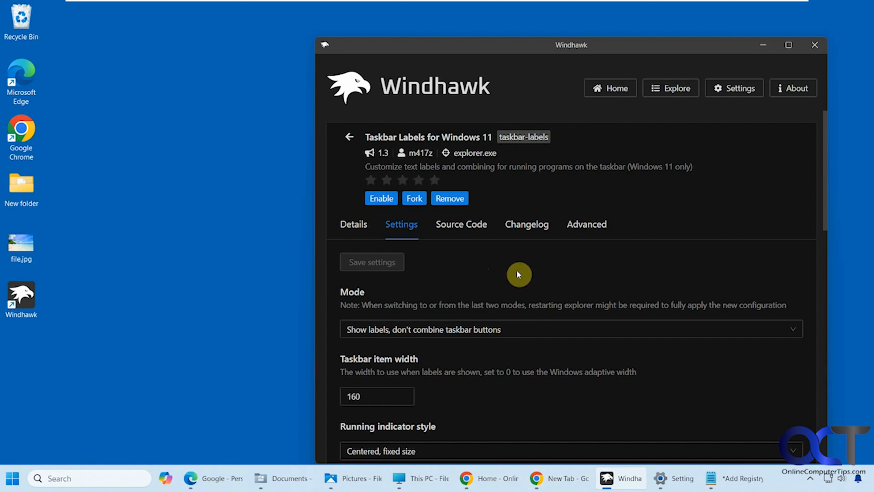
mouse_move(370, 145)
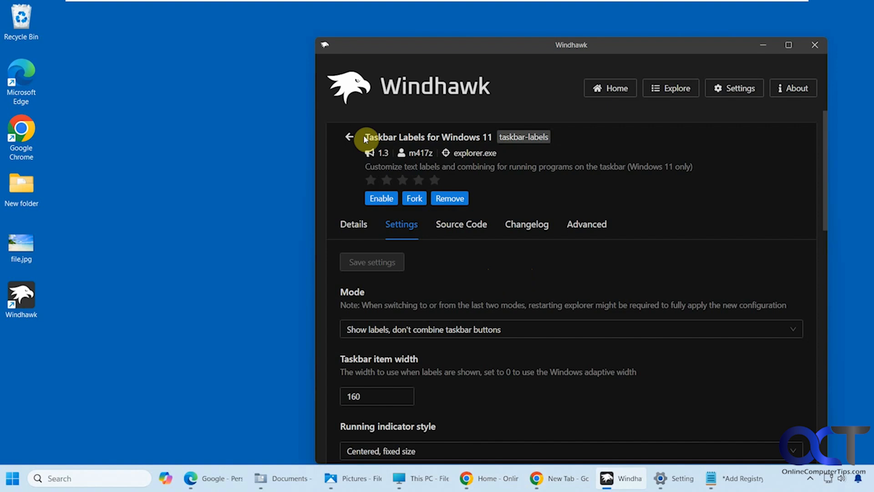
mouse_move(426, 137)
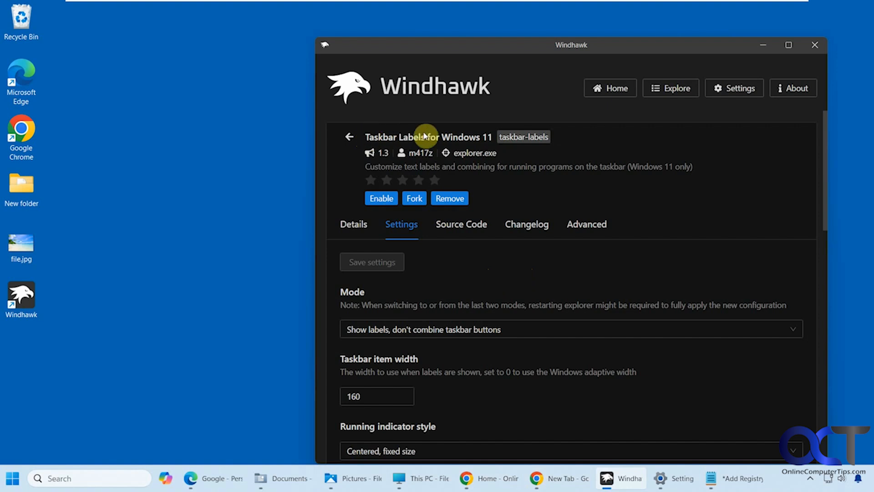
left_click(669, 88)
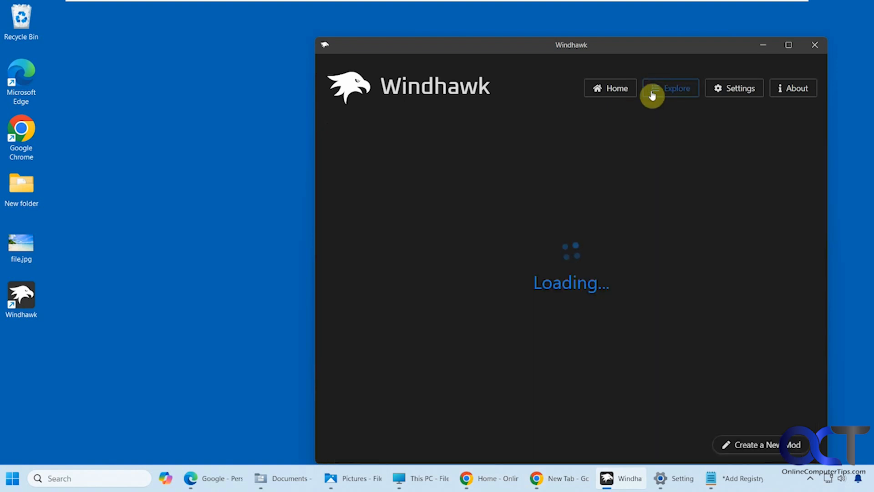
left_click(669, 88)
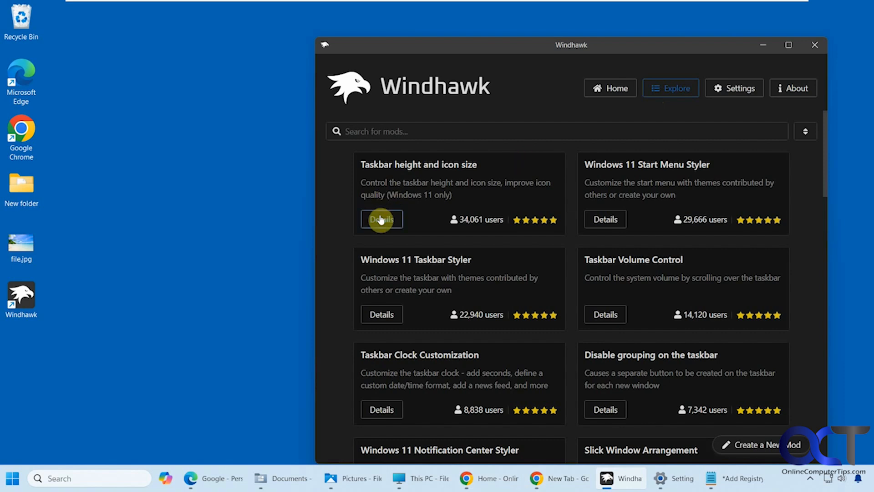
mouse_move(575, 119)
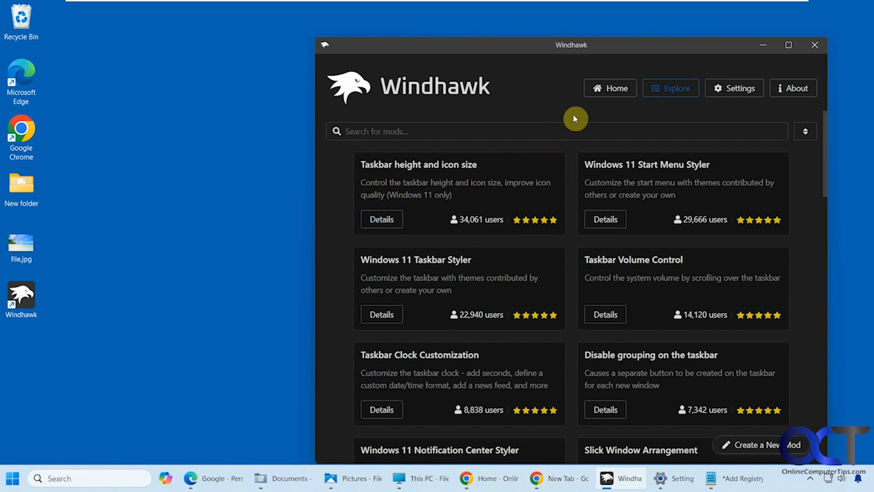
left_click(610, 89)
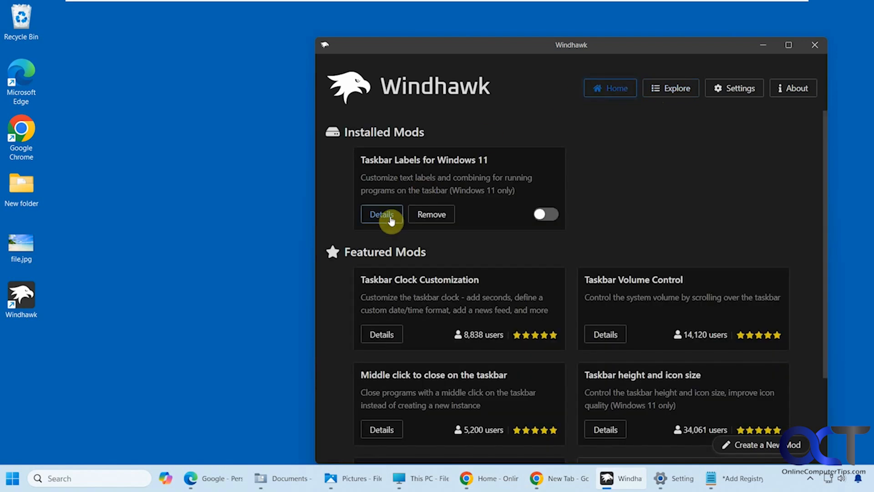
left_click(382, 214)
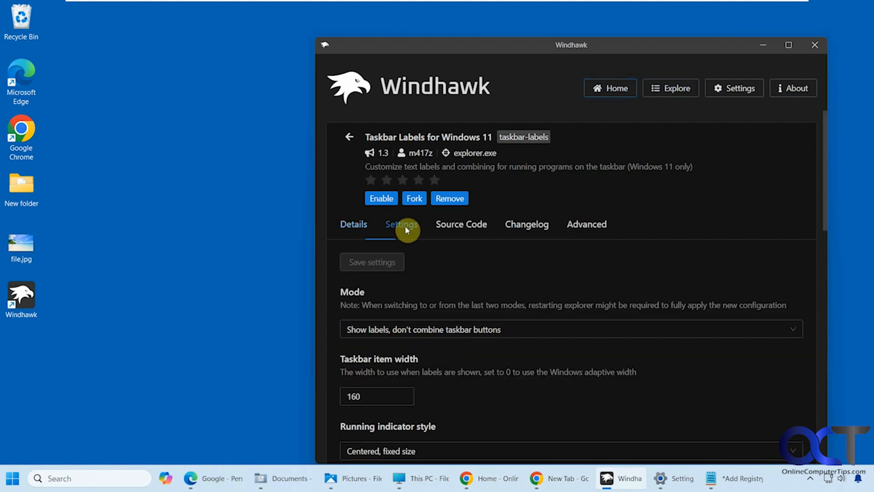
left_click(401, 224)
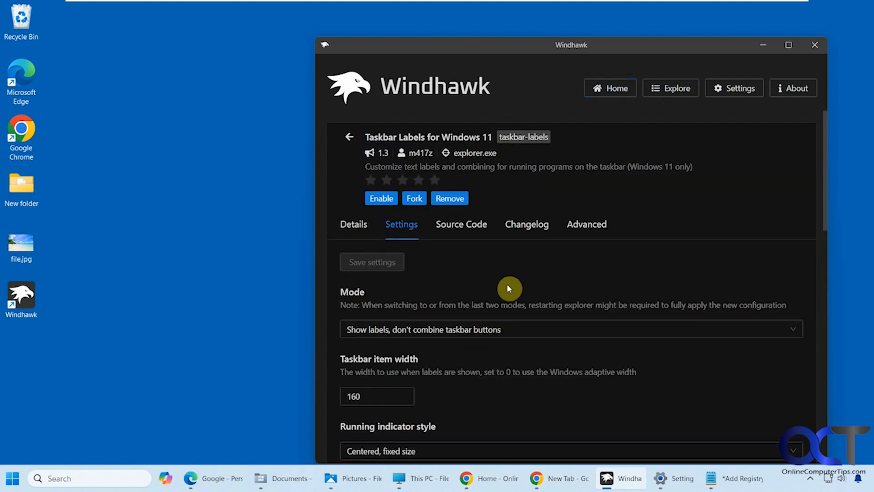